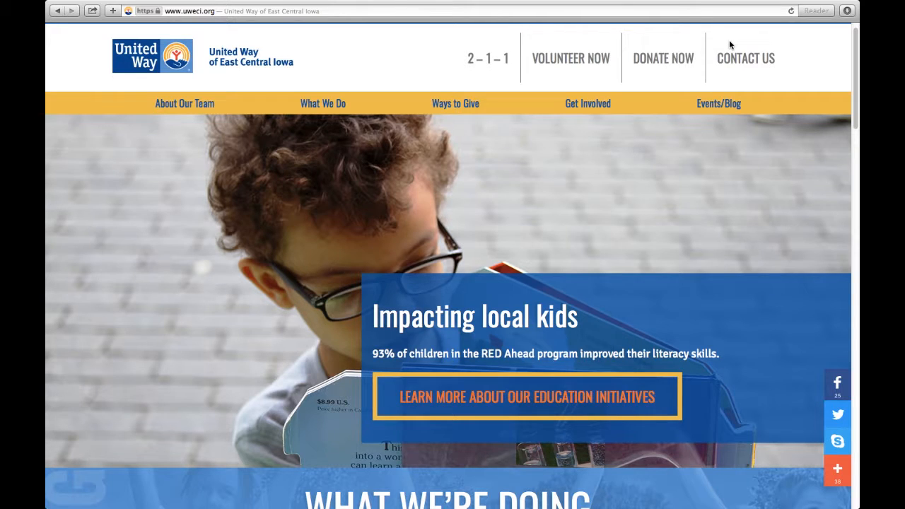
mouse_move(570, 58)
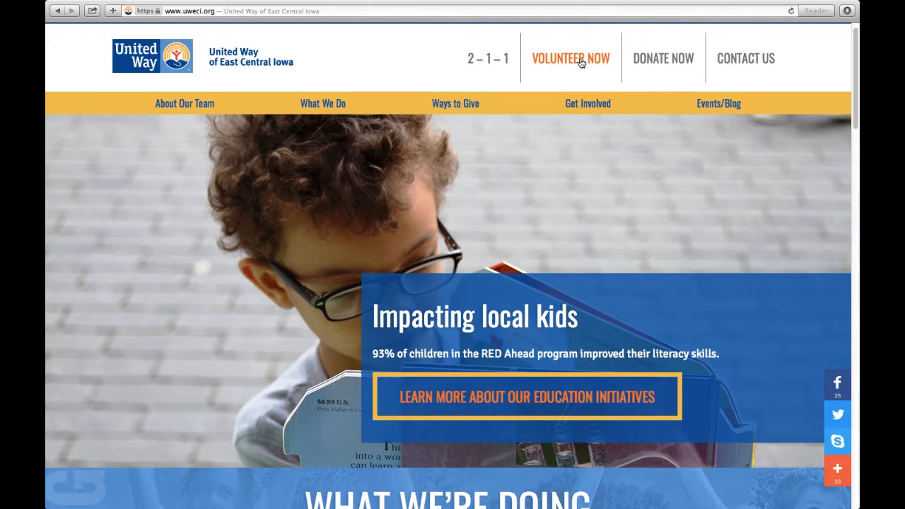
Step: Open the VolunteerNow volunteer site from the United Way homepage navigation
click(570, 58)
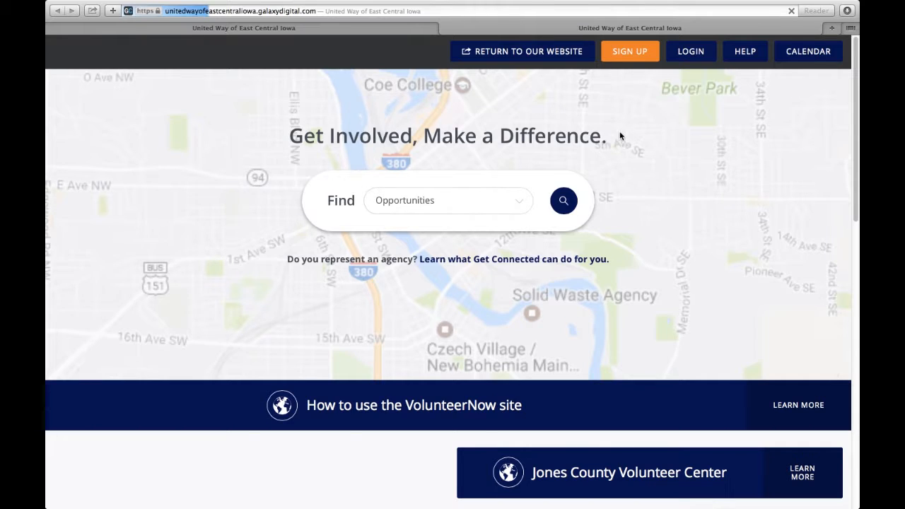
scroll(up, 3)
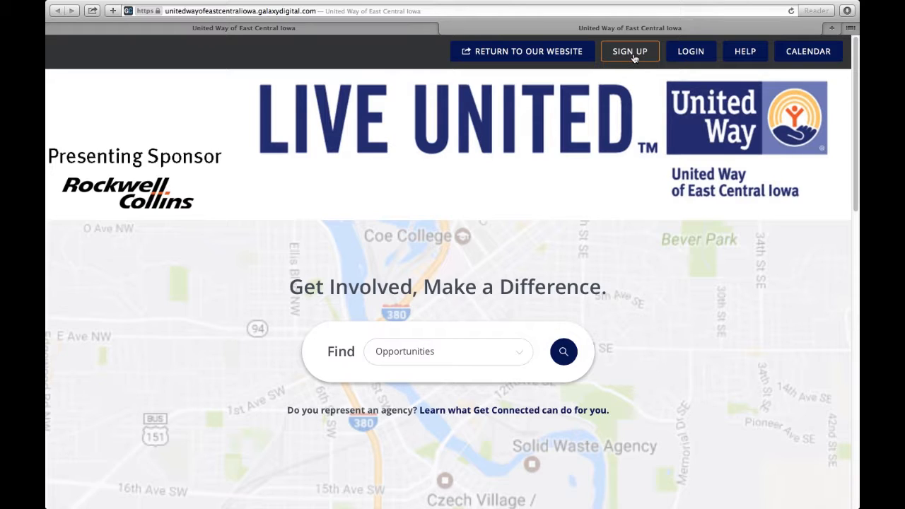
Step: Start a new account and enter first name John and last name Smith
click(628, 51)
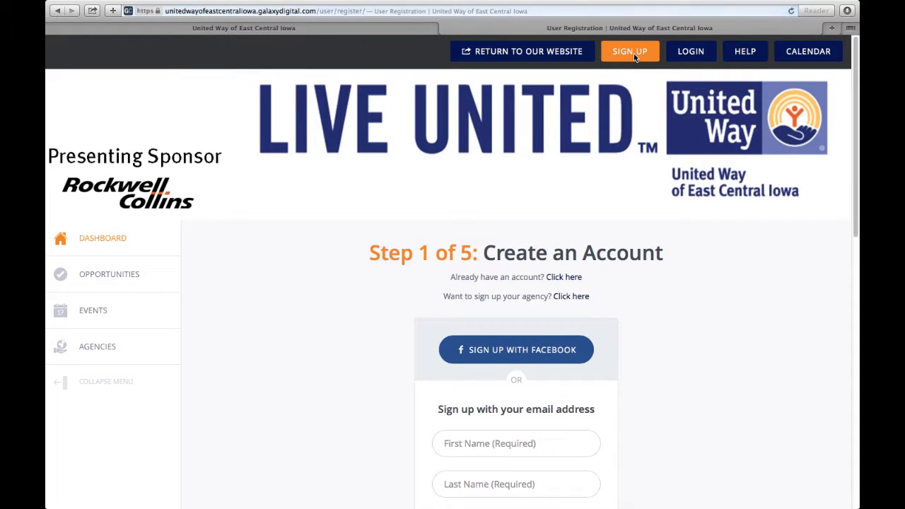
mouse_move(621, 119)
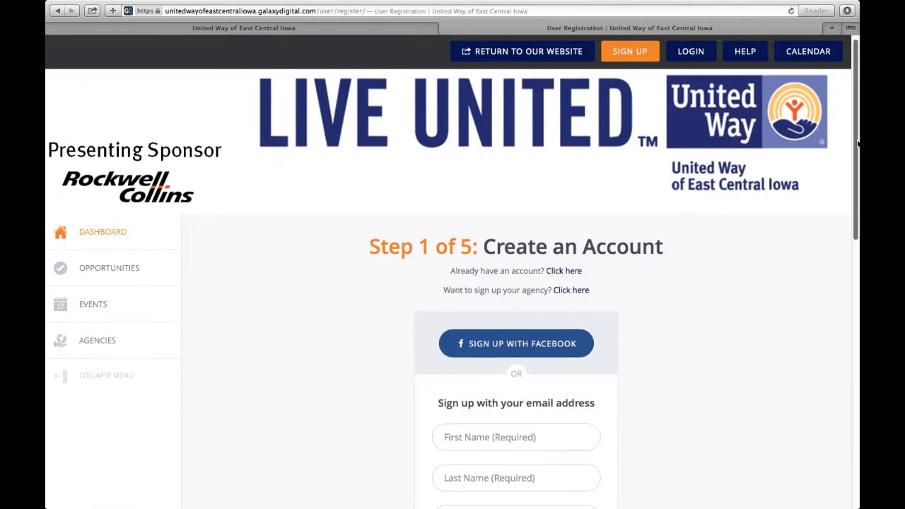
scroll(down, 3)
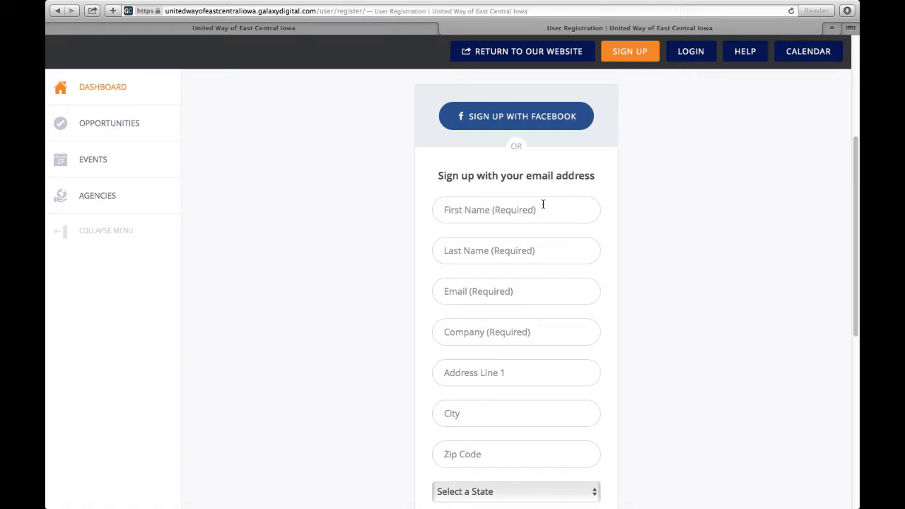
text(joh)
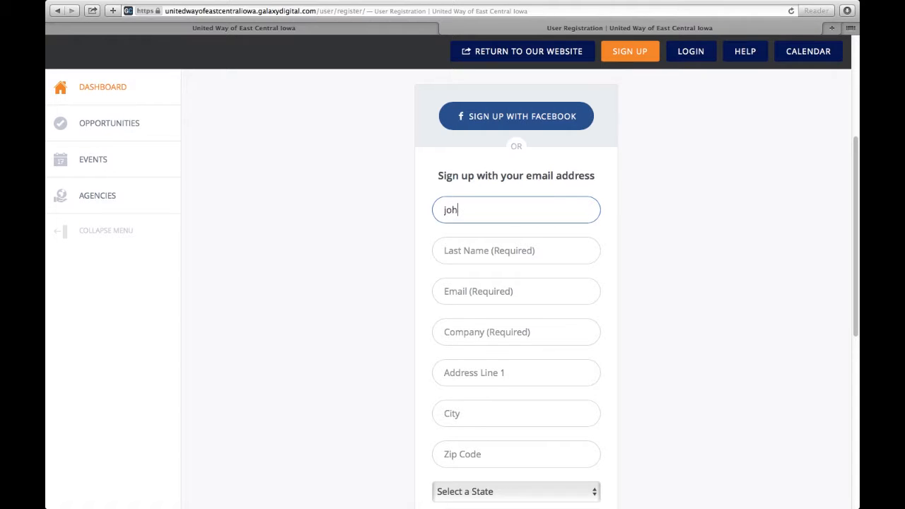
click(516, 250)
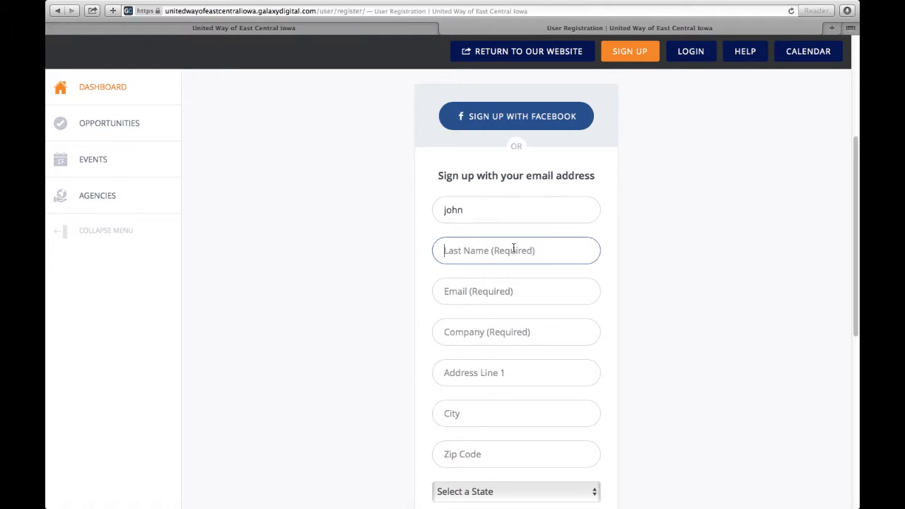
text(smith)
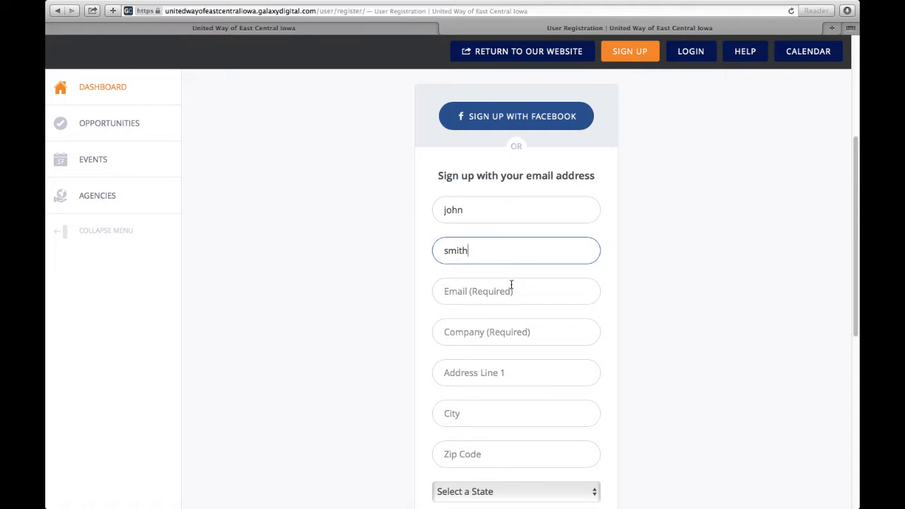
click(516, 291)
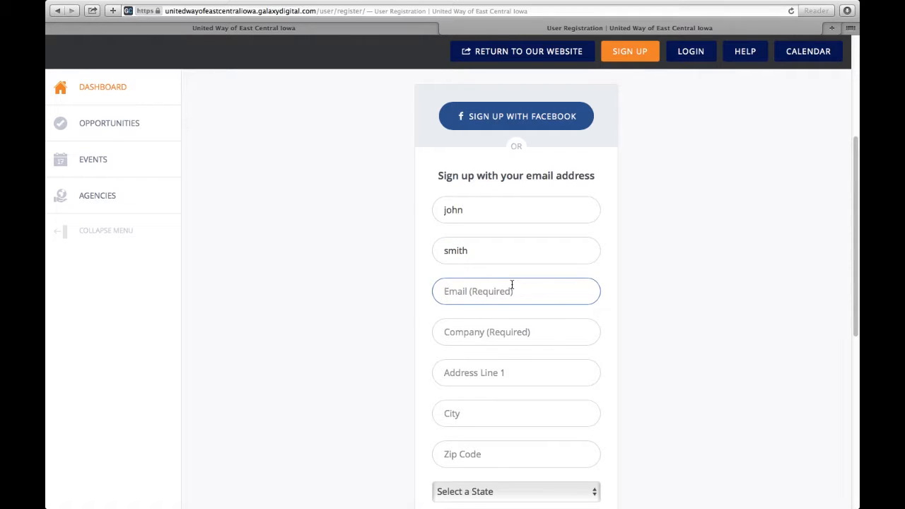
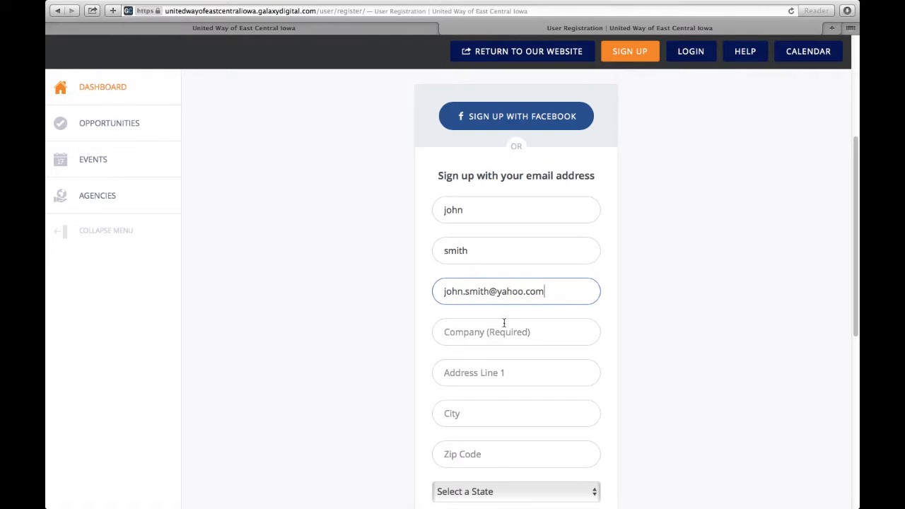
Step: Enter UWECI as the company, correcting a mistyped attempt
click(516, 331)
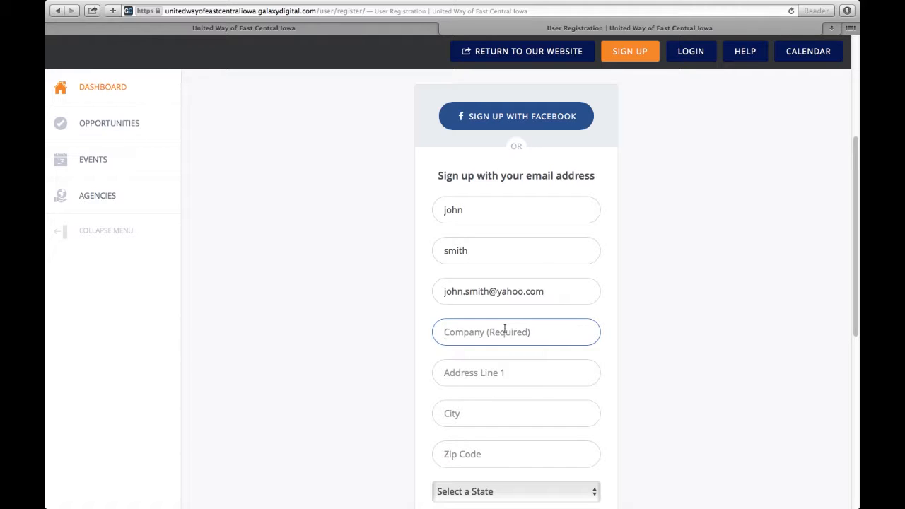
text(Uw)
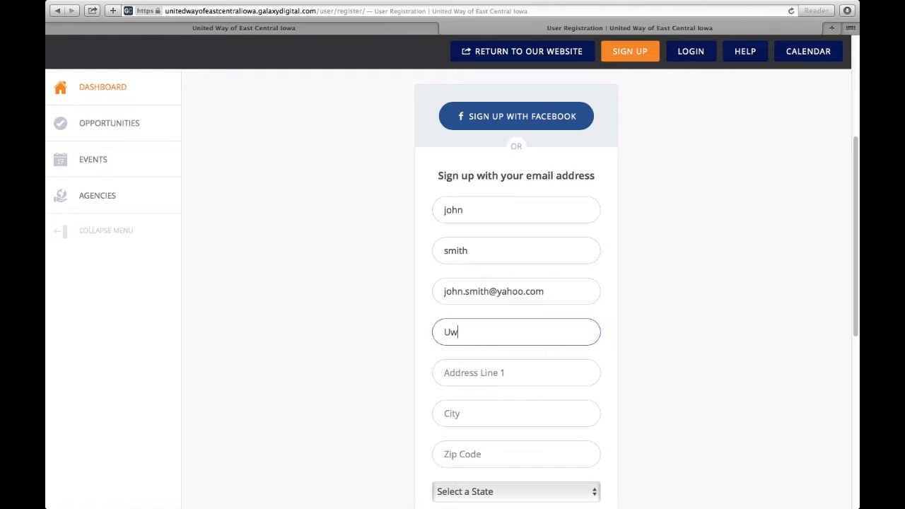
text(e==)
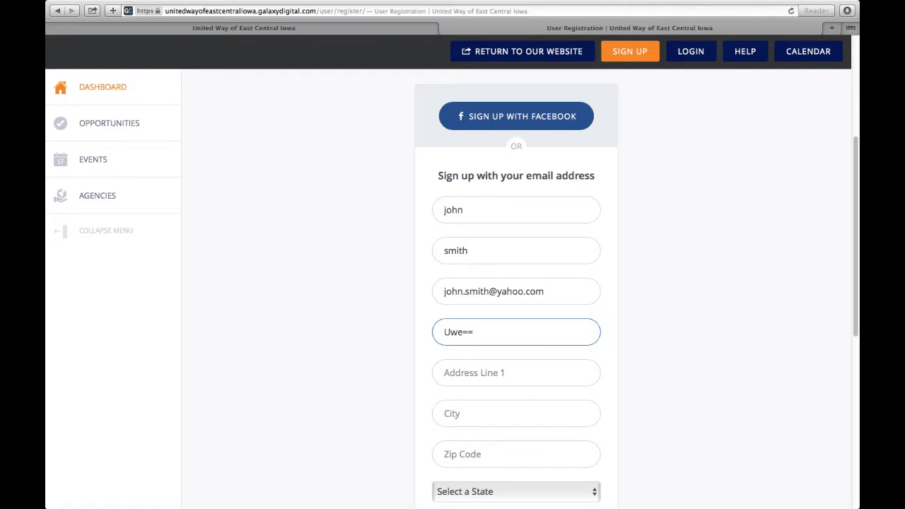
key(Backspace)
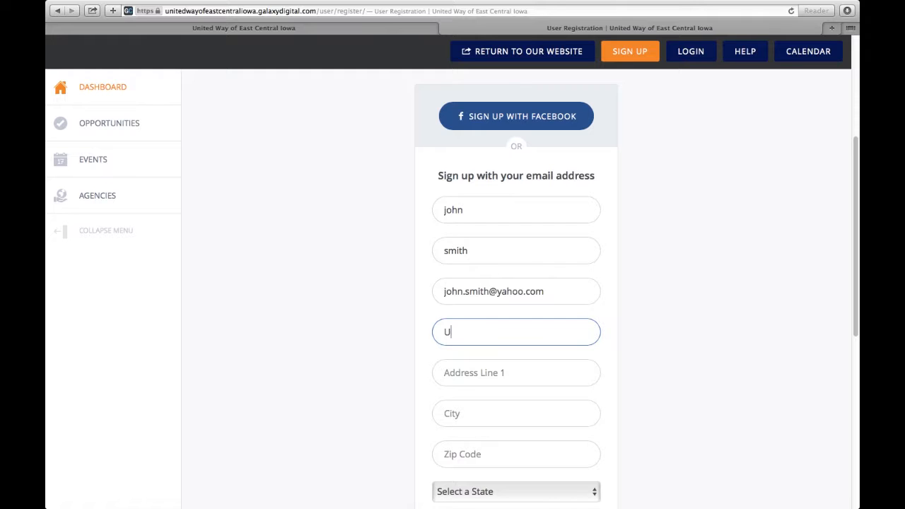
text(WE)
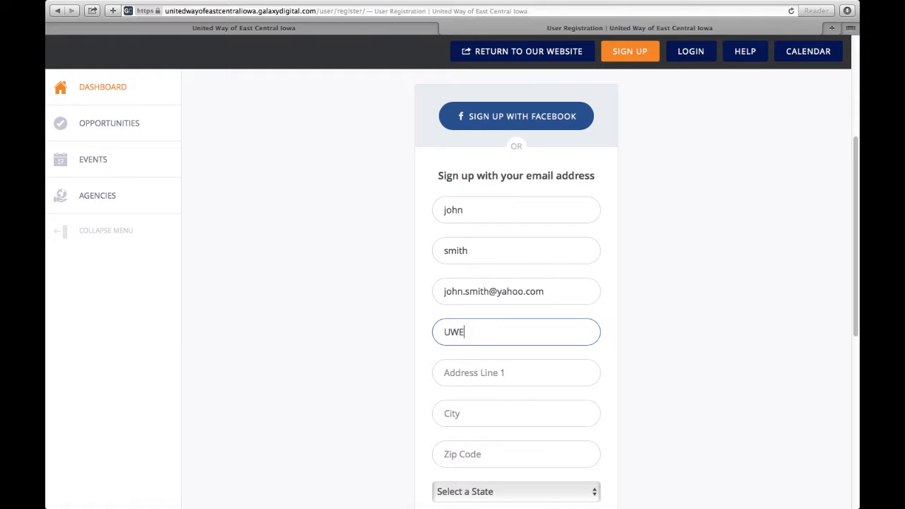
text(CI)
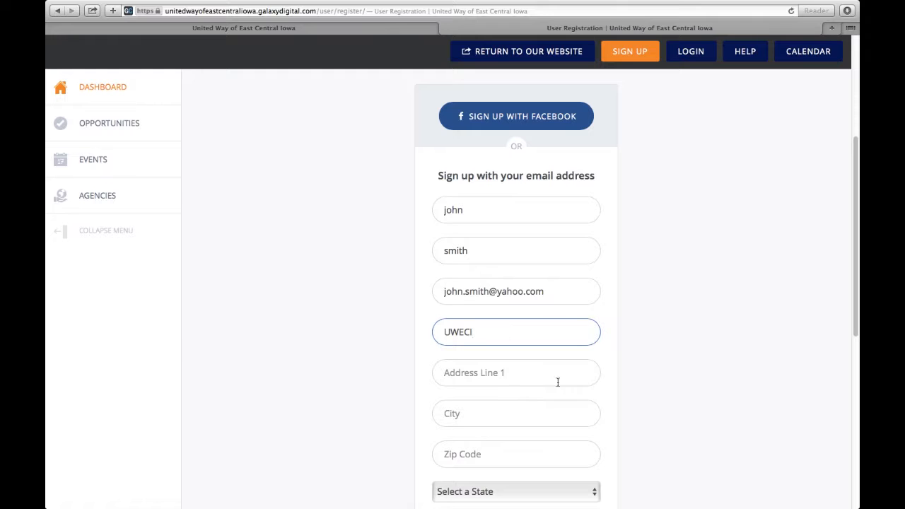
scroll(up, 3)
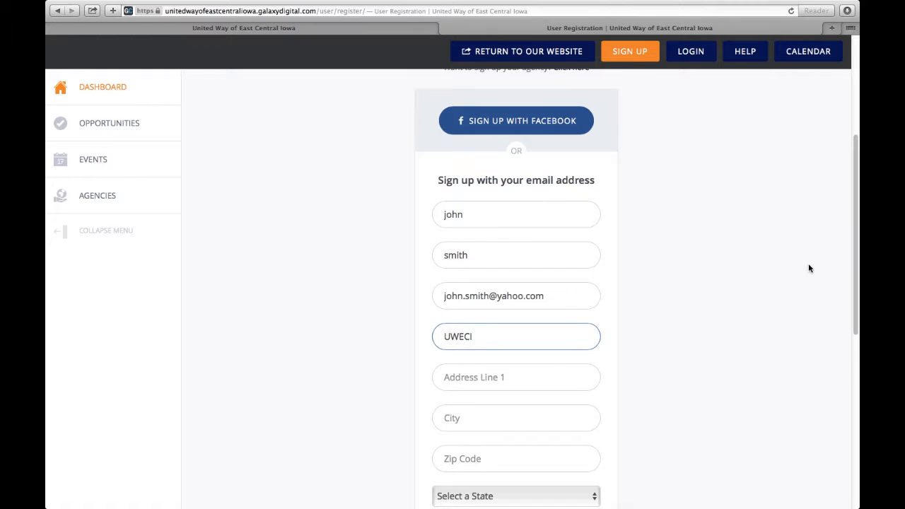
Step: Enter and confirm a password, then create the account to reach Step 2 Select Causes
scroll(down, 3)
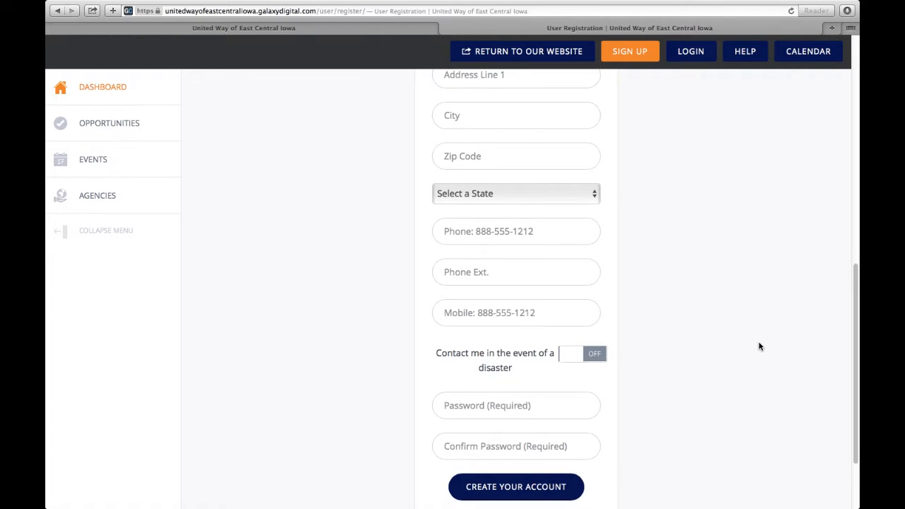
click(516, 404)
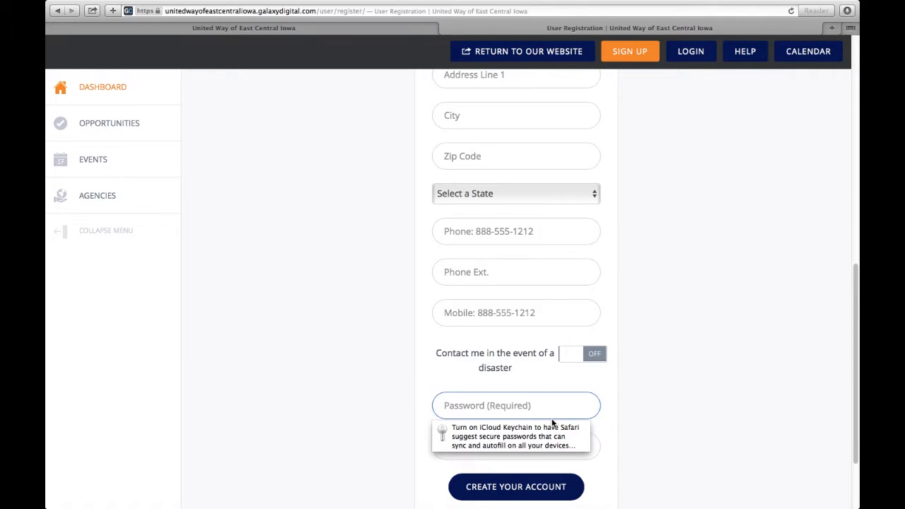
text(••••)
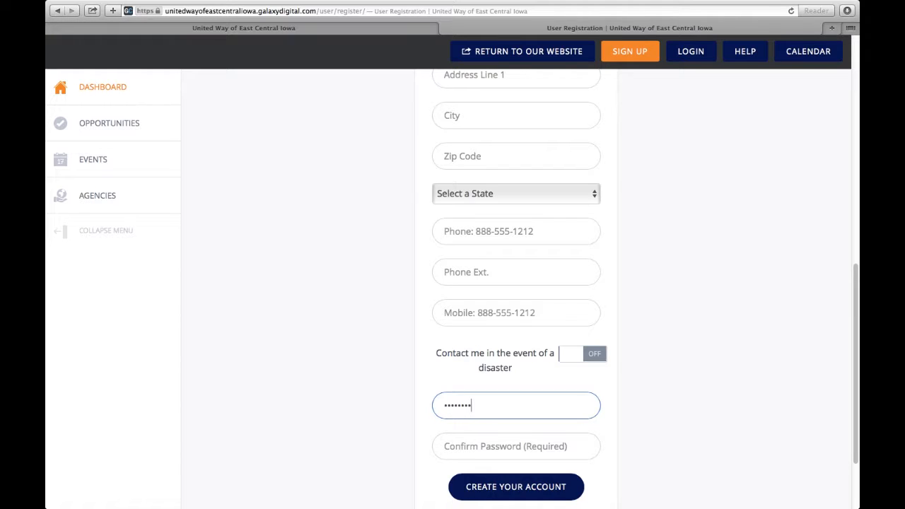
click(516, 446)
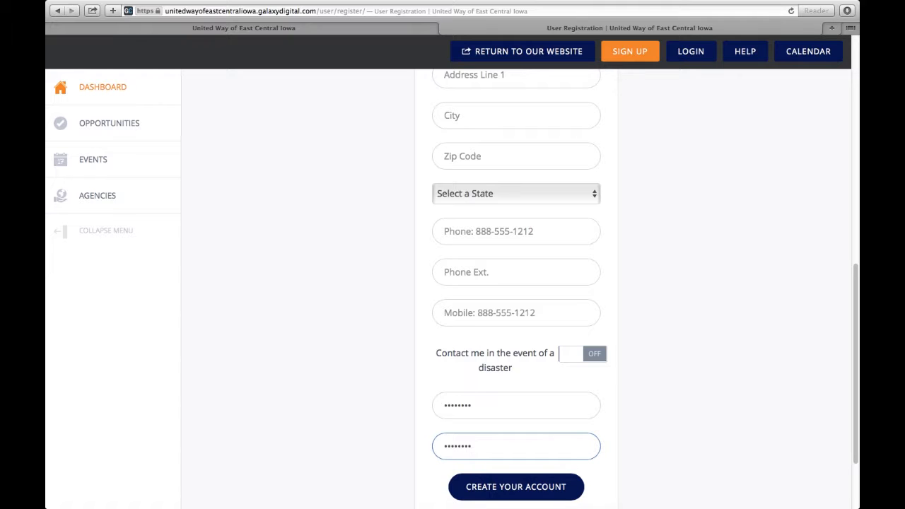
mouse_move(516, 486)
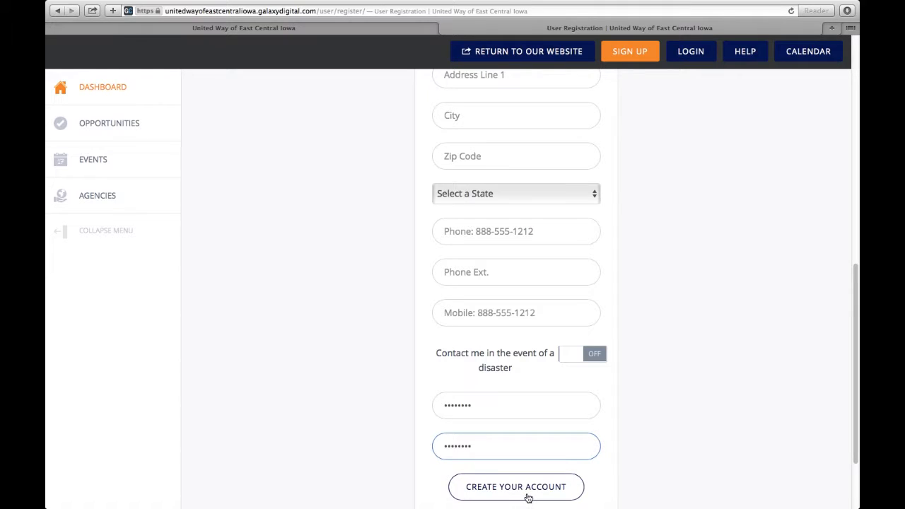
click(514, 486)
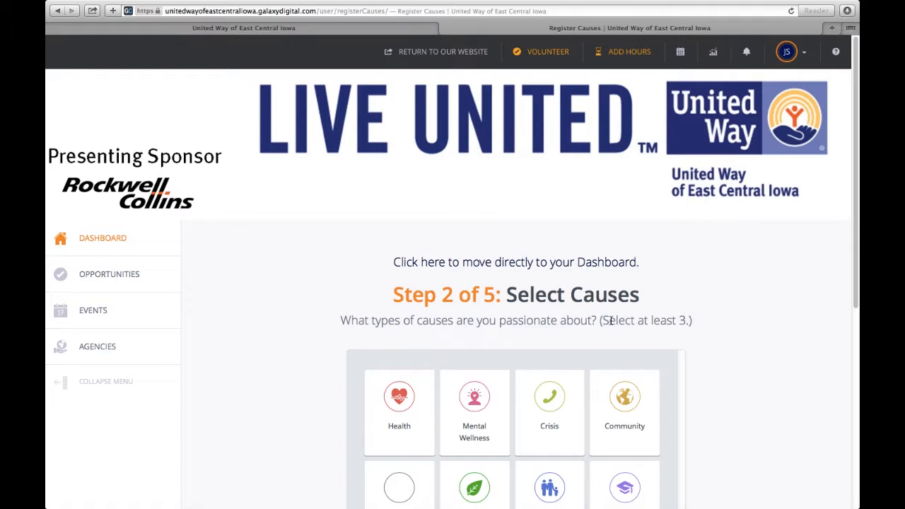
Step: Choose Education, Income and Housing as causes and continue to Step 3 Select Interests
scroll(down, 3)
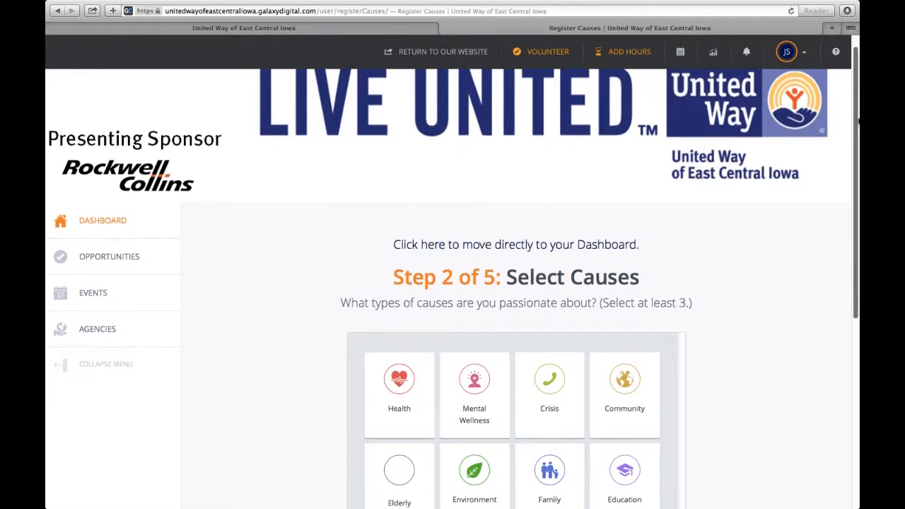
scroll(down, 3)
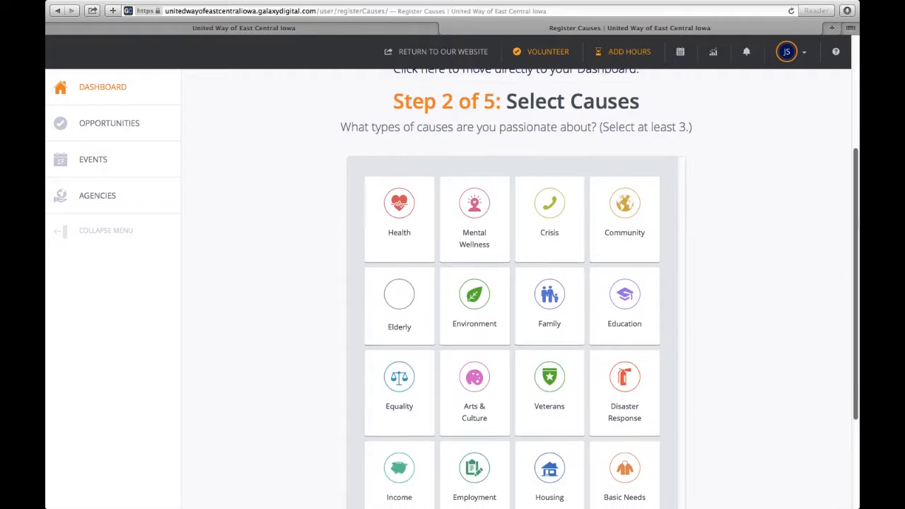
scroll(down, 3)
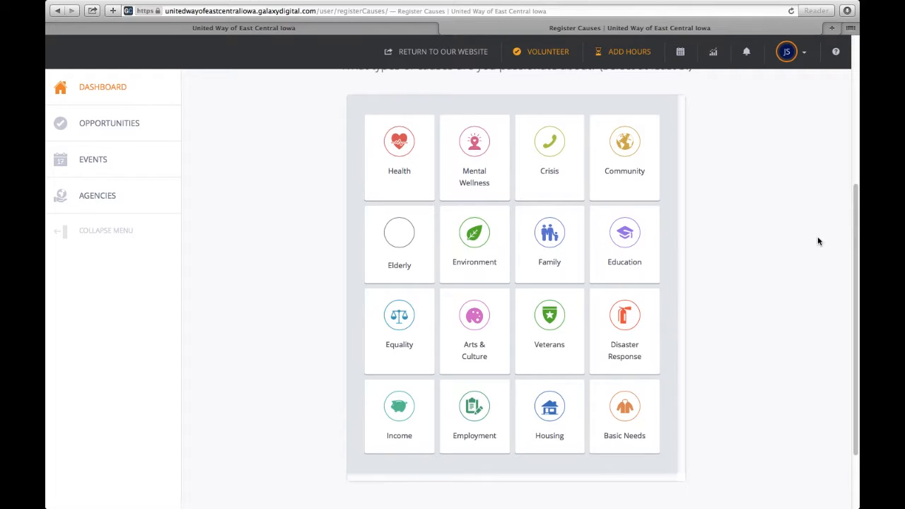
mouse_move(582, 219)
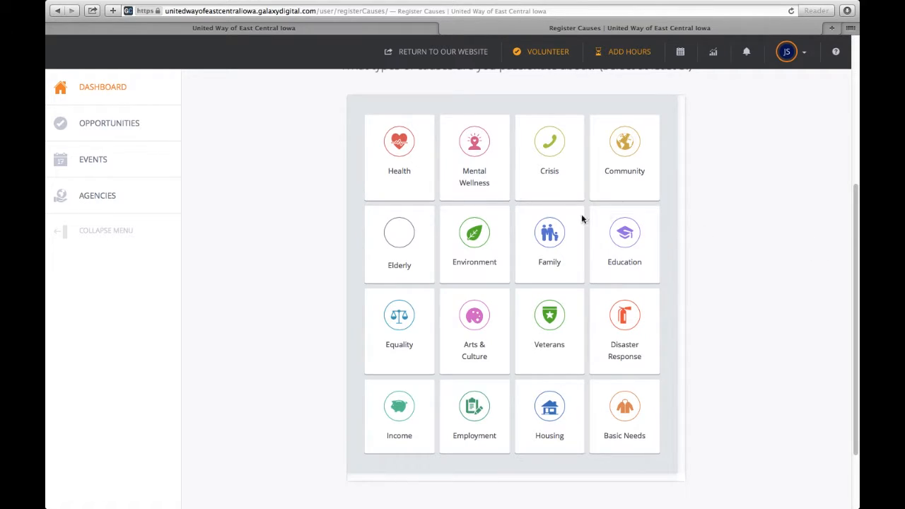
mouse_move(552, 187)
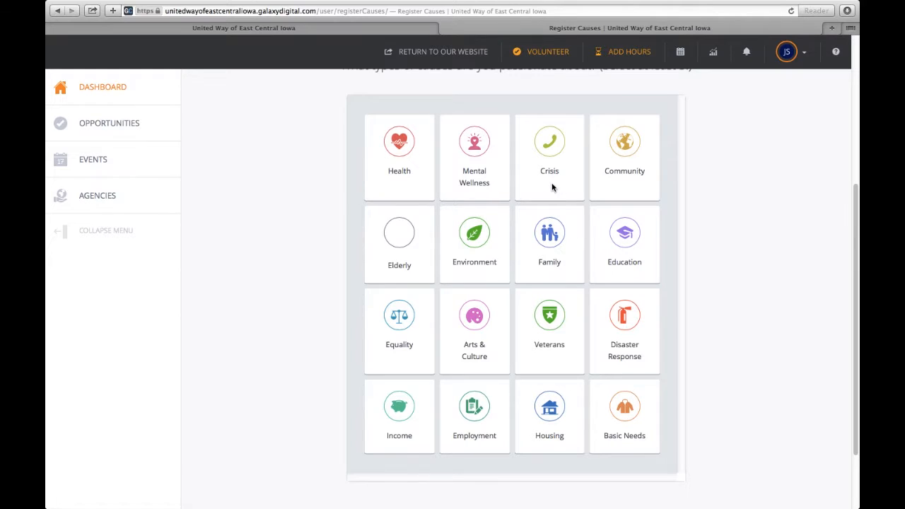
mouse_move(718, 229)
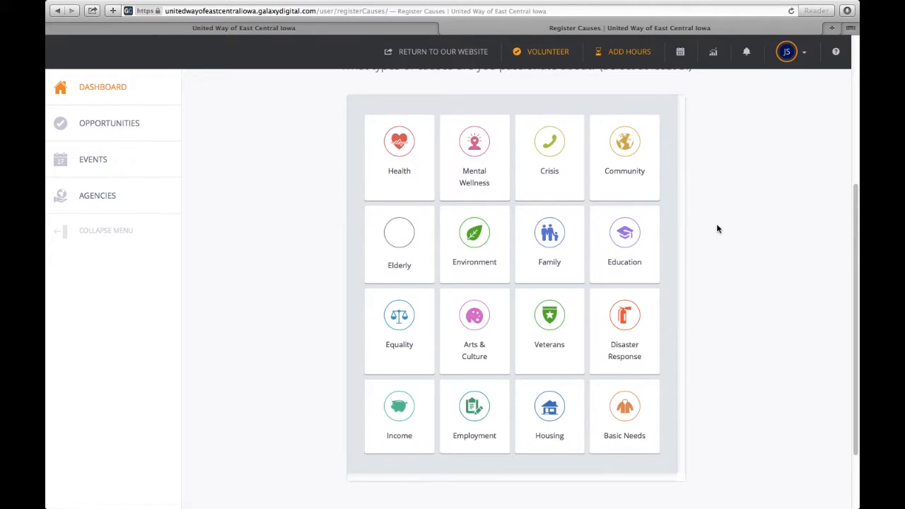
mouse_move(580, 261)
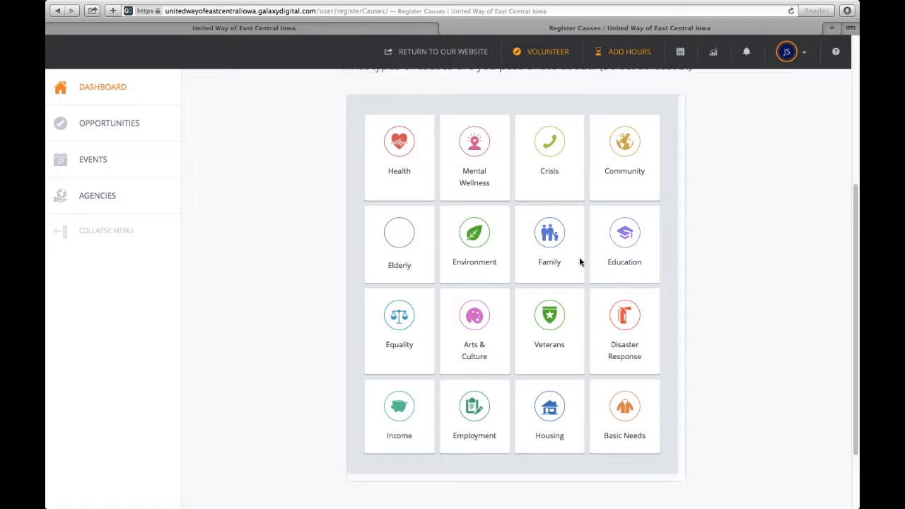
mouse_move(615, 253)
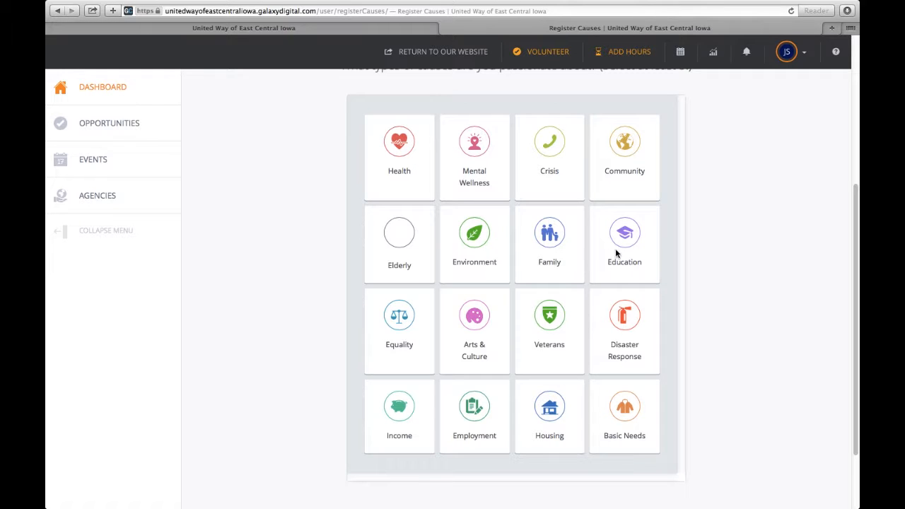
click(625, 243)
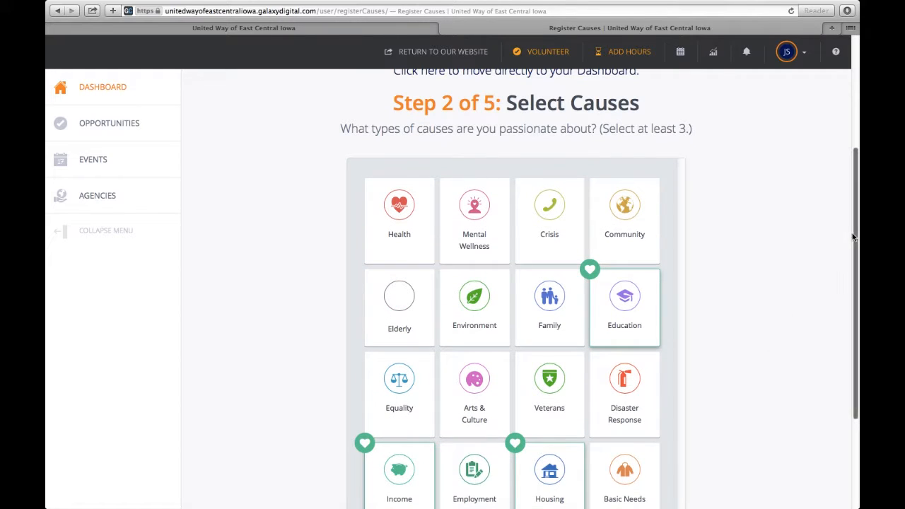
scroll(down, 3)
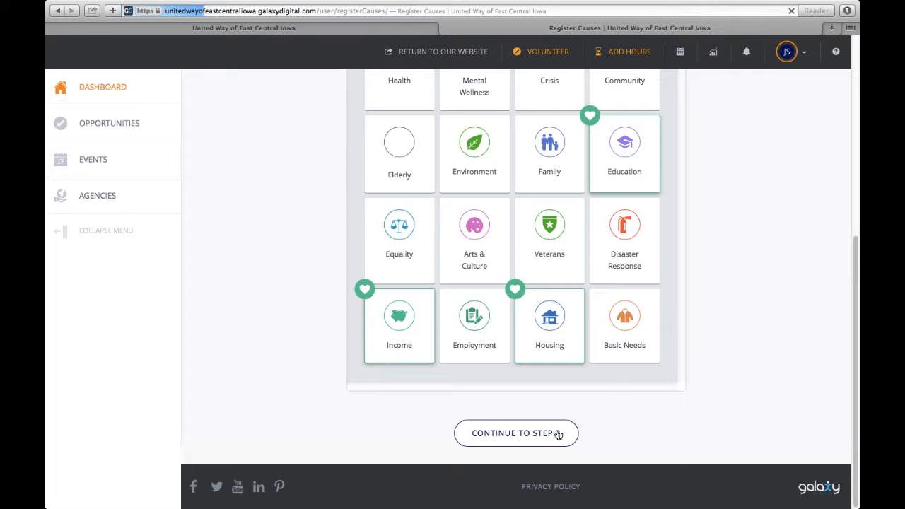
click(515, 432)
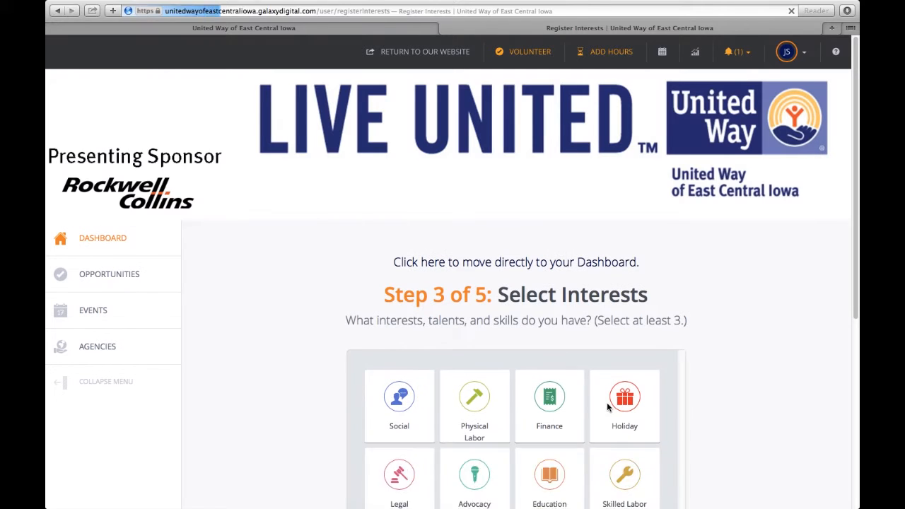
Step: Choose Physical Labor, Marketing and Board Service as interests and continue to Step 4
scroll(down, 3)
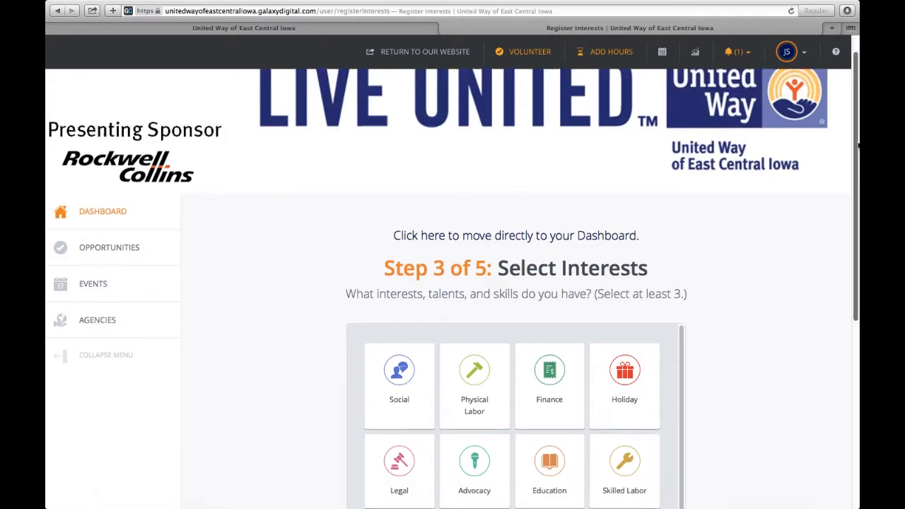
scroll(down, 3)
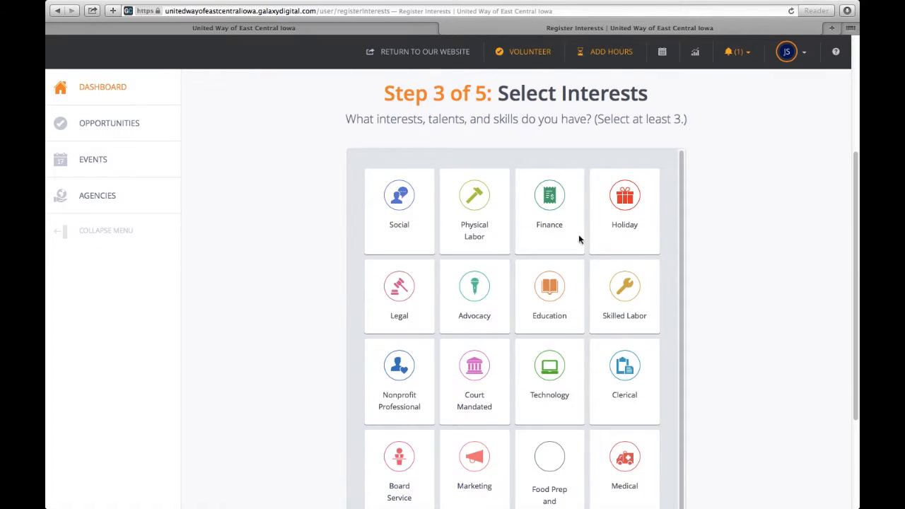
click(474, 205)
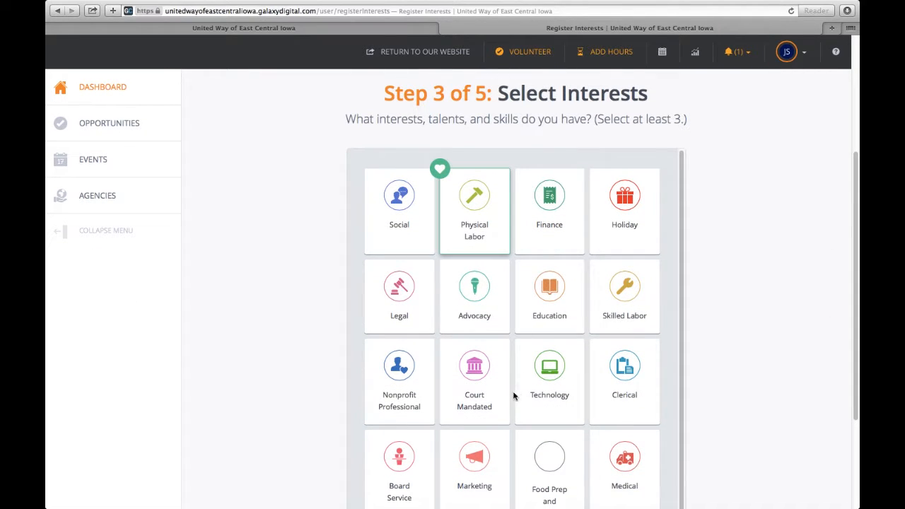
click(473, 455)
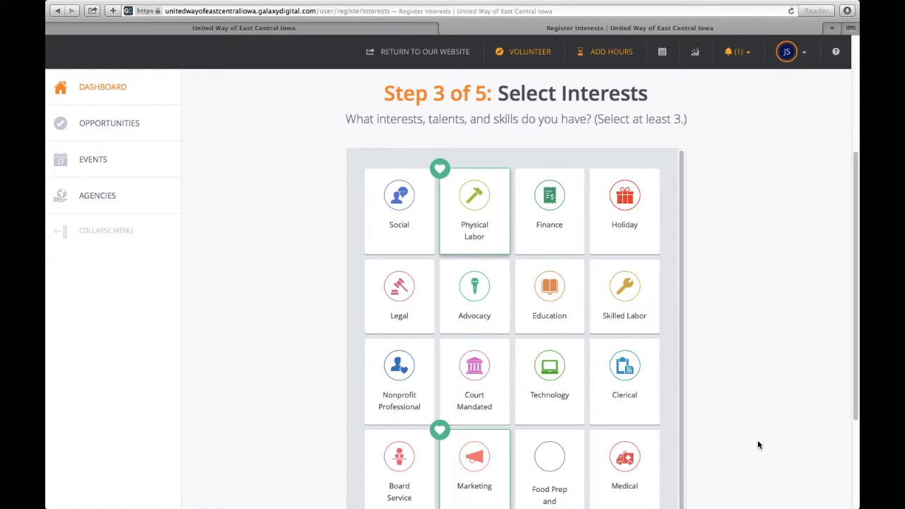
click(399, 455)
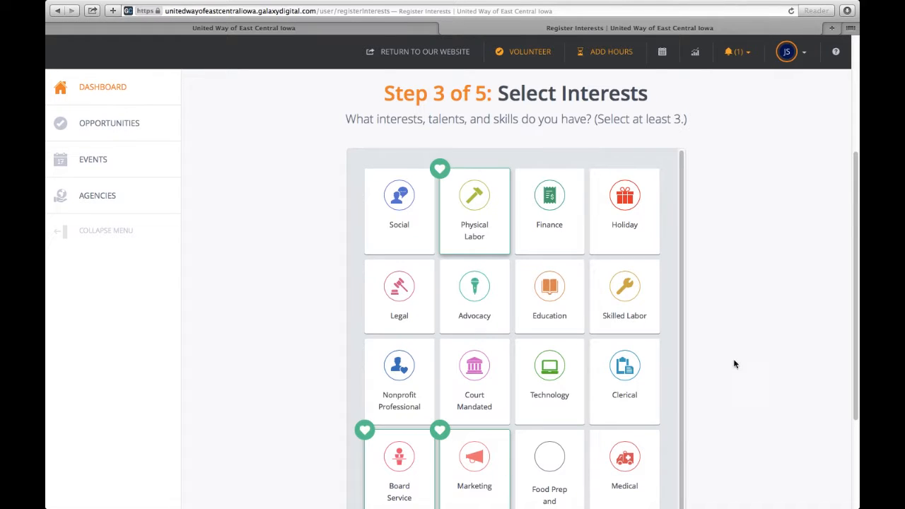
scroll(down, 3)
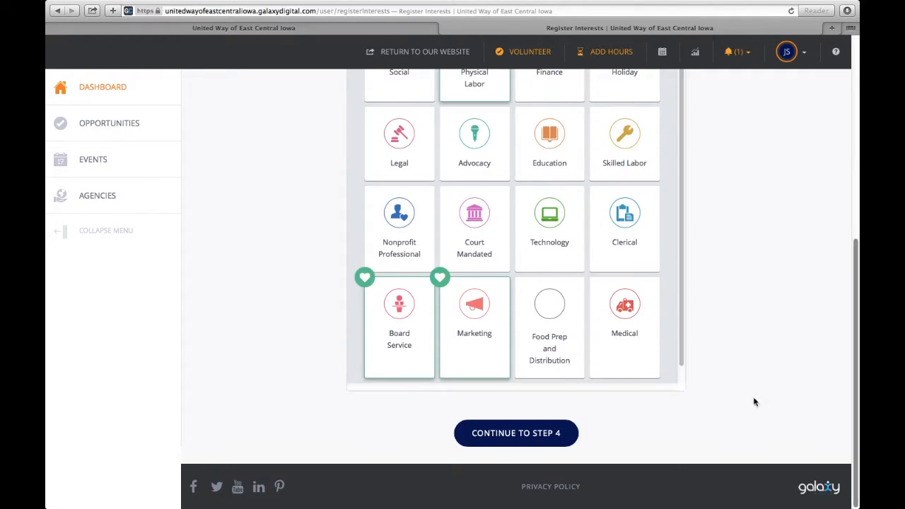
click(514, 432)
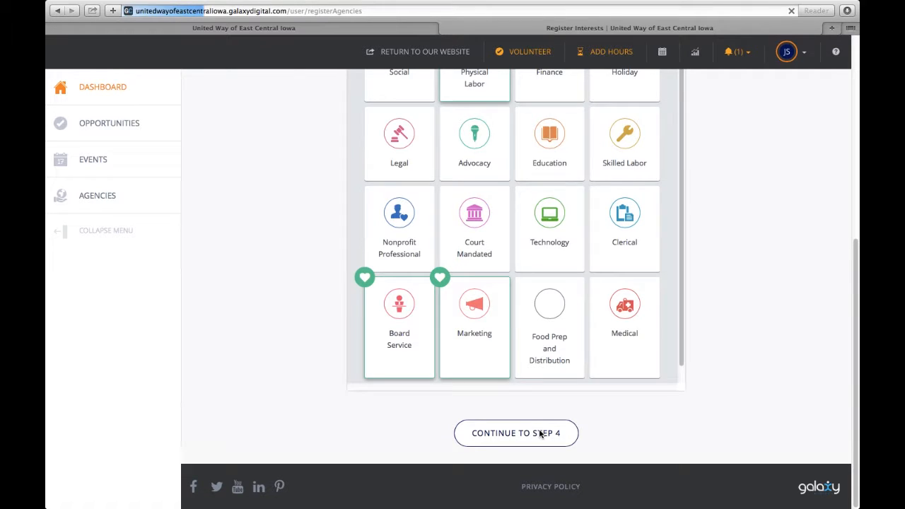
click(515, 432)
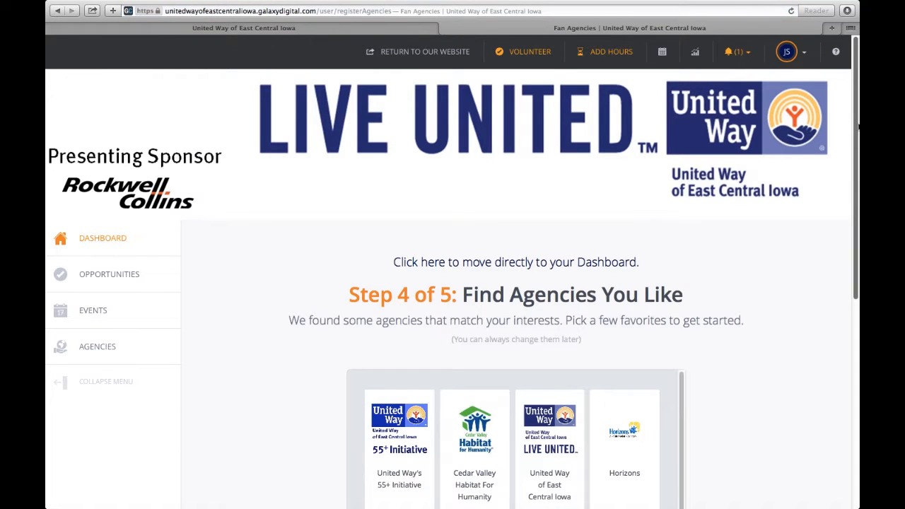
Step: Skip favoriting suggested agencies and finish sign-up, reaching the Step 5 confirmation
scroll(down, 3)
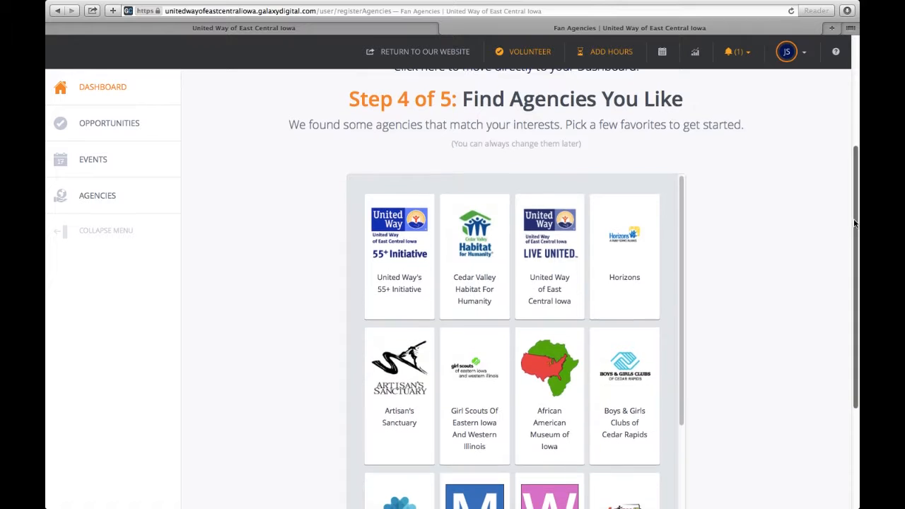
scroll(down, 3)
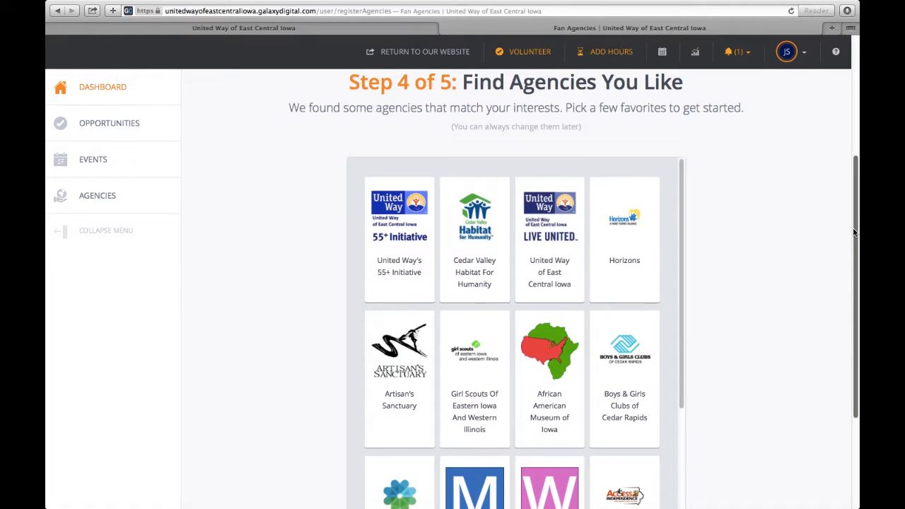
scroll(down, 3)
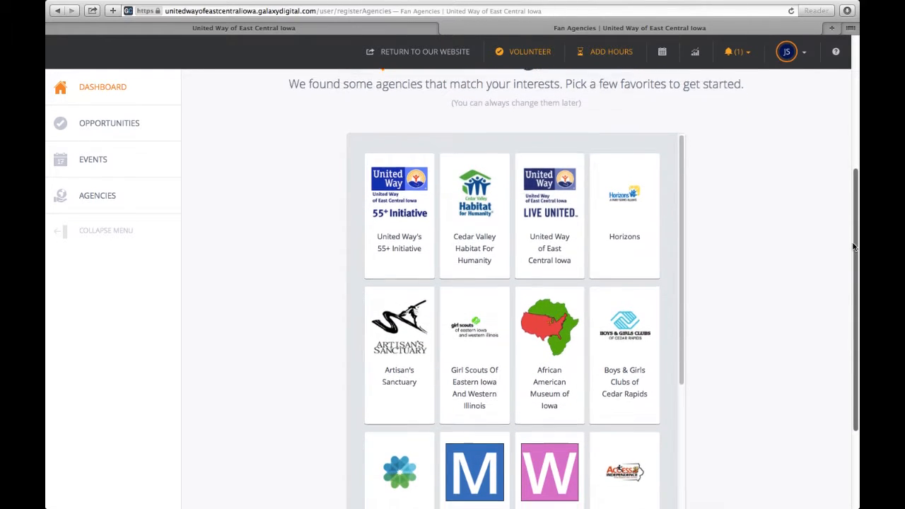
scroll(down, 3)
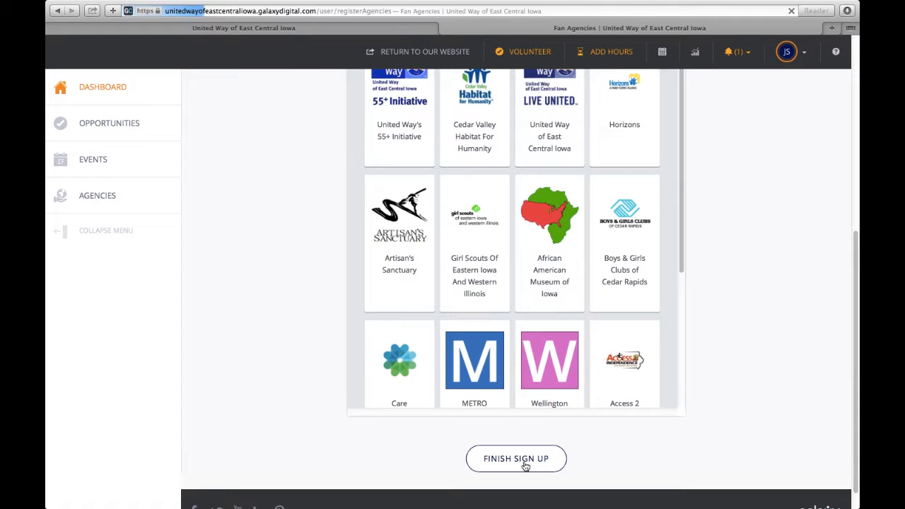
click(515, 458)
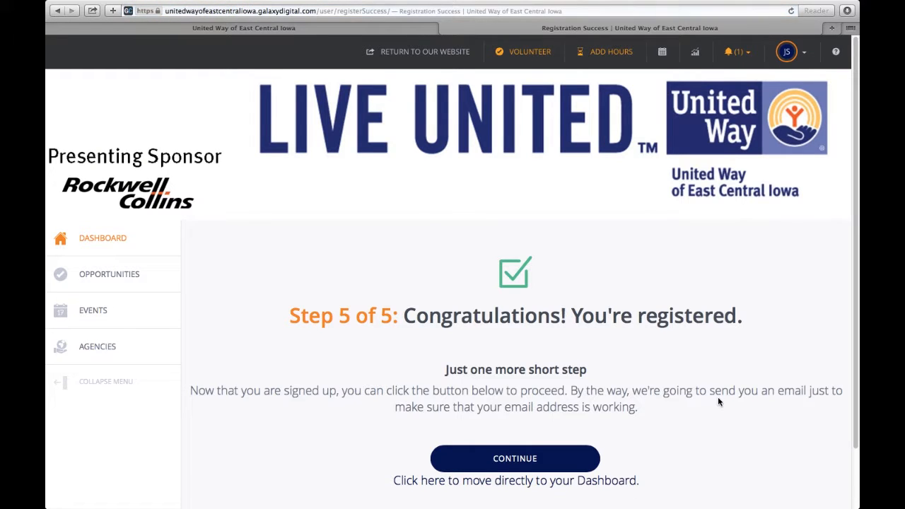
mouse_move(704, 408)
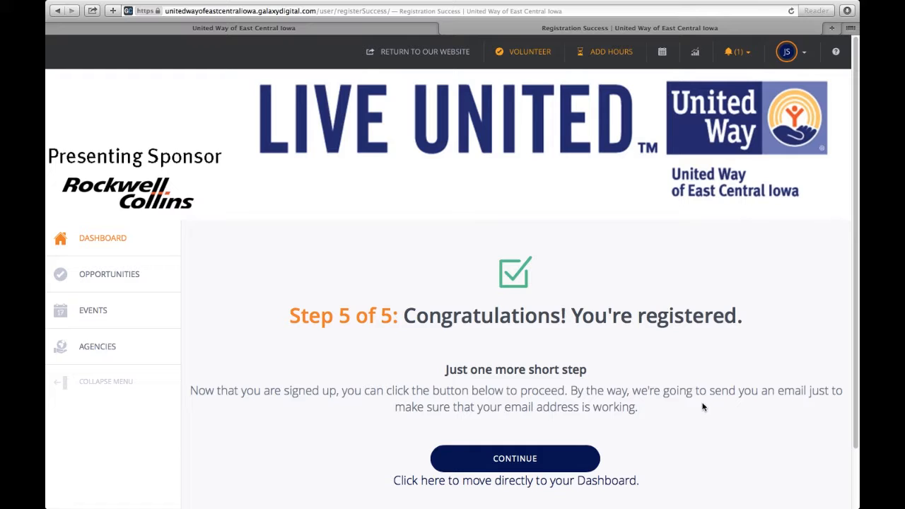
Step: Continue past the congratulations page to the volunteer dashboard with its welcome overlay
scroll(down, 3)
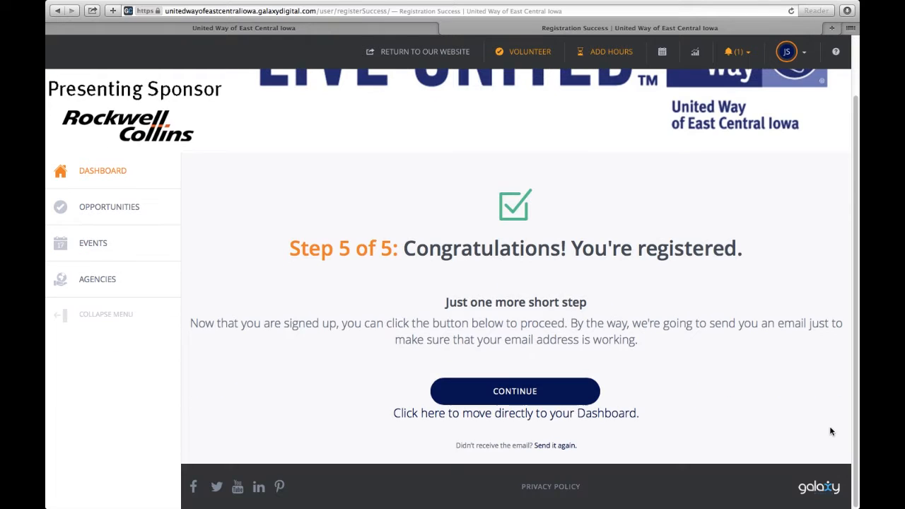
mouse_move(569, 385)
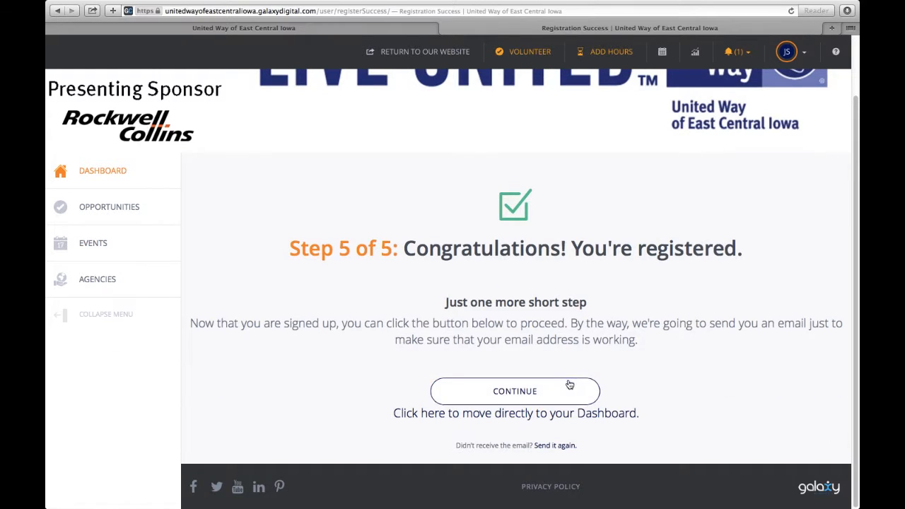
click(514, 390)
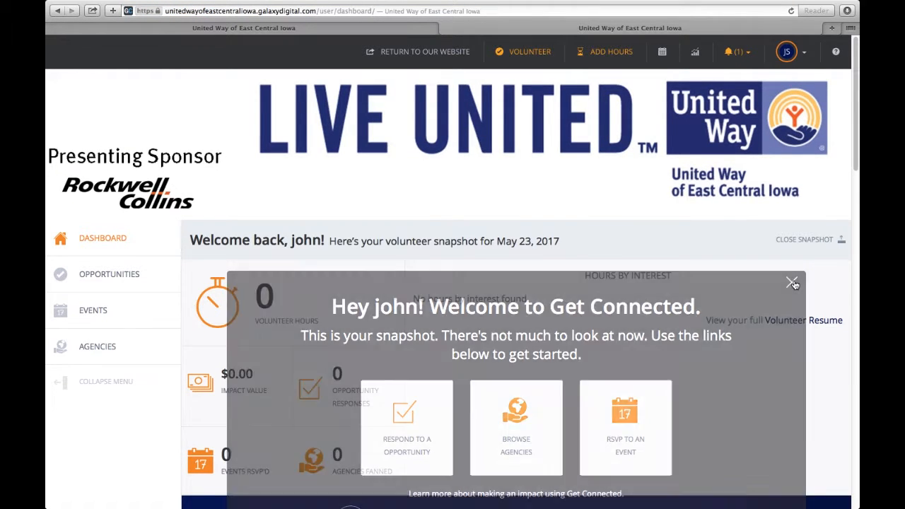
Step: Dismiss the welcome overlay and go to the Agencies directory from the sidebar
click(791, 283)
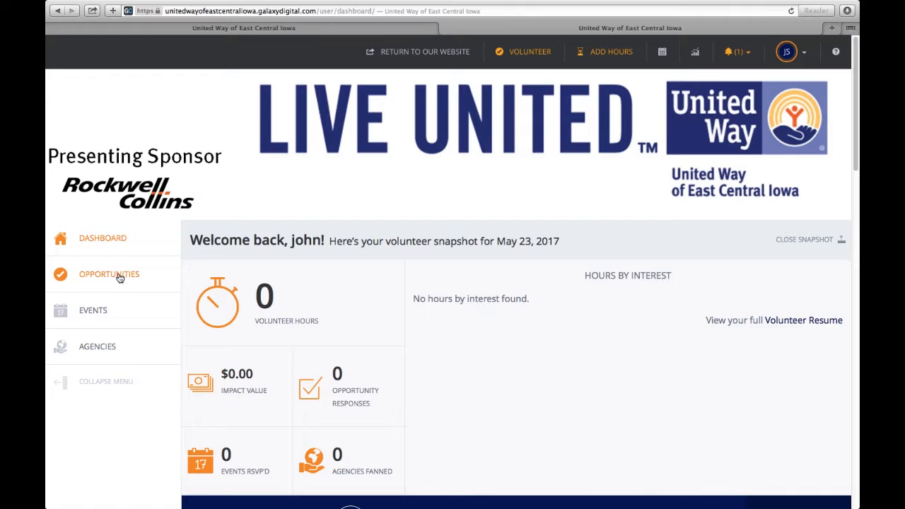
mouse_move(113, 291)
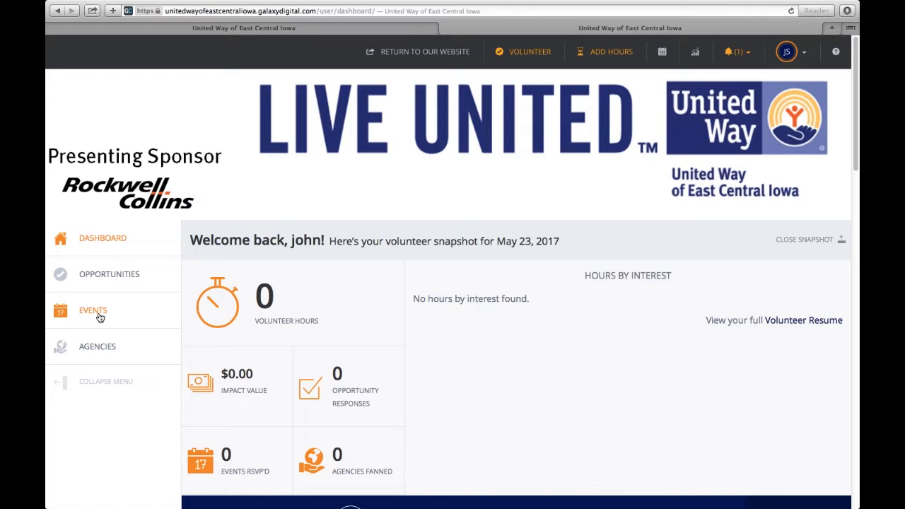
mouse_move(96, 347)
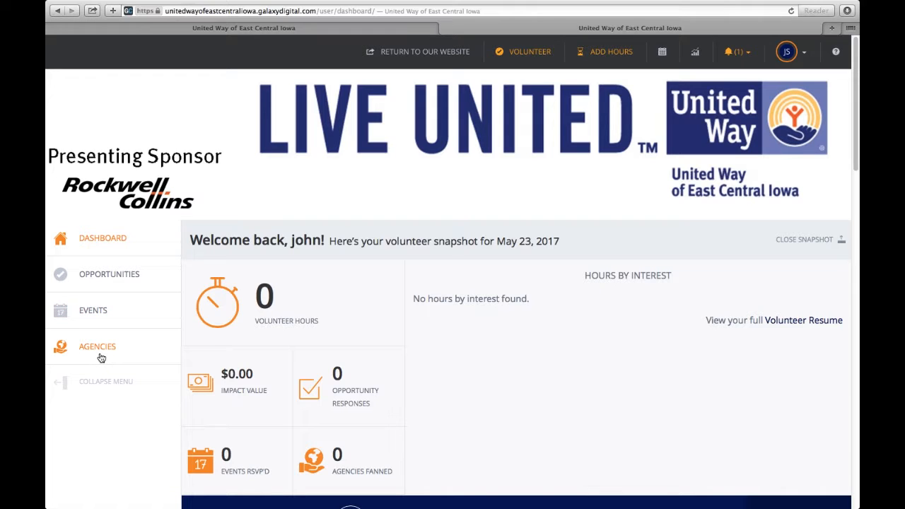
click(96, 347)
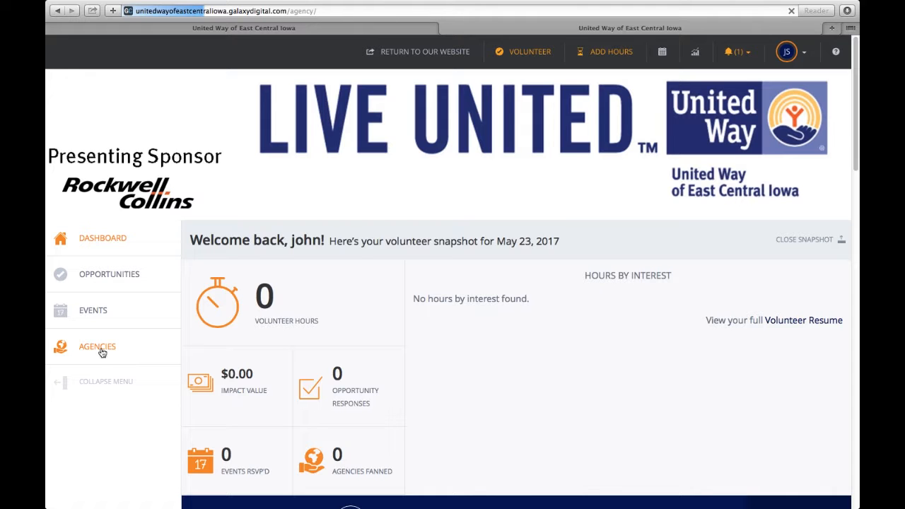
Step: Open the Area Substance Abuse Council agency page, then the top-right account options
click(96, 346)
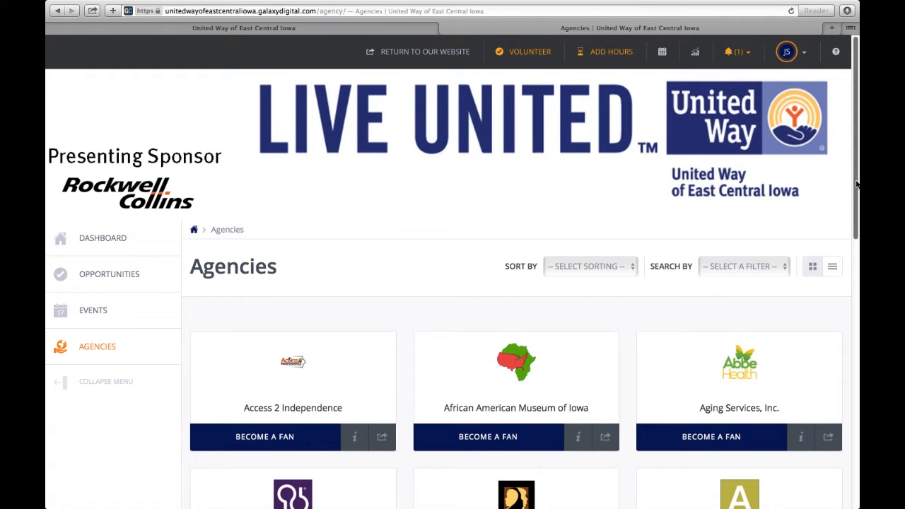
scroll(down, 3)
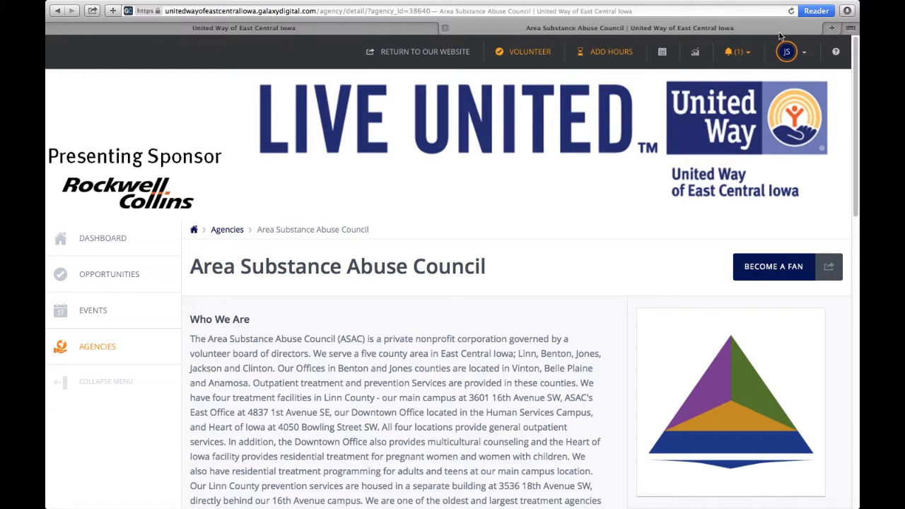
click(786, 51)
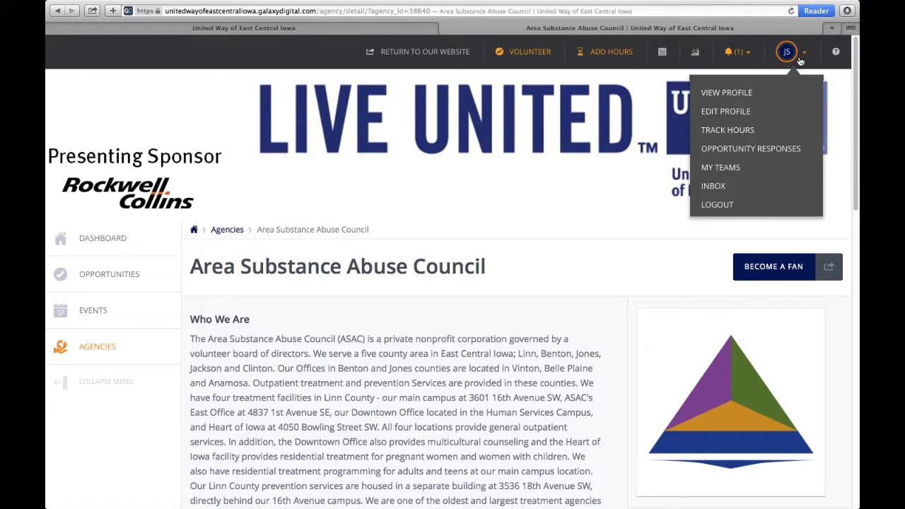
Step: View My Profile and review its Causes, Interests and empty Favorite Agencies sections
click(727, 92)
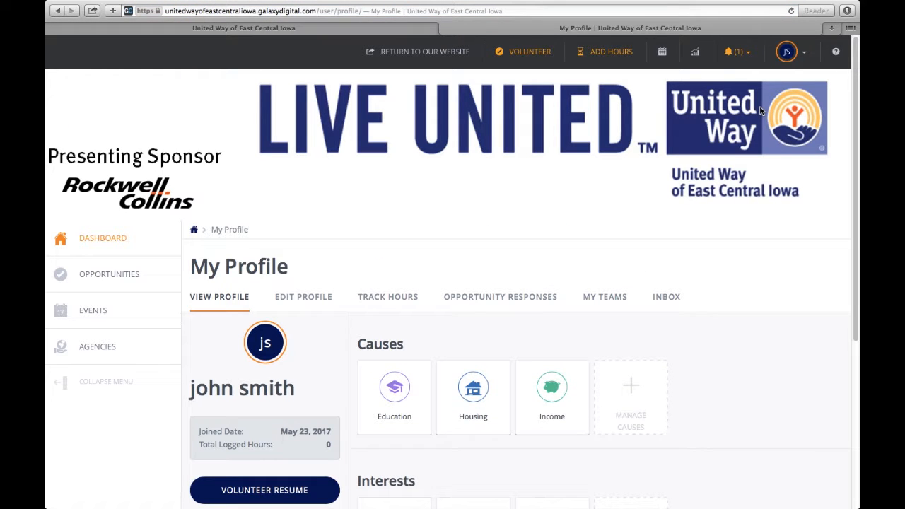
mouse_move(800, 314)
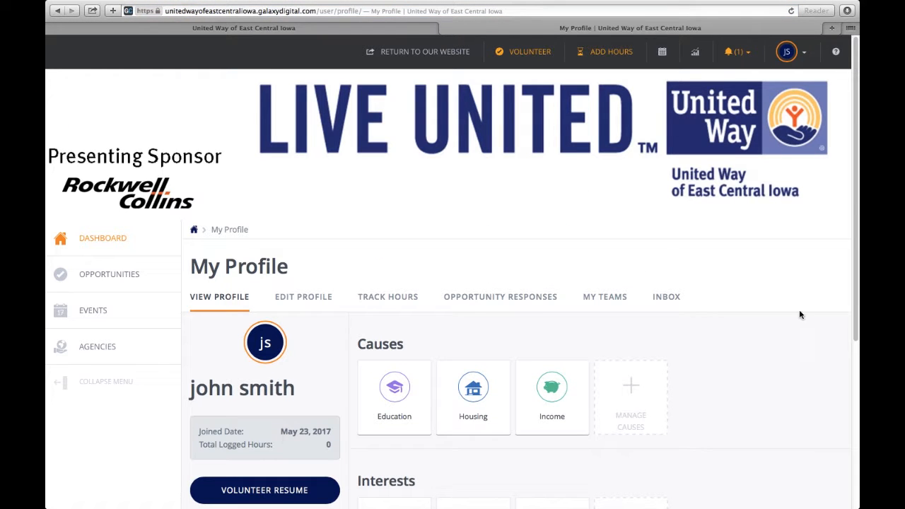
scroll(down, 3)
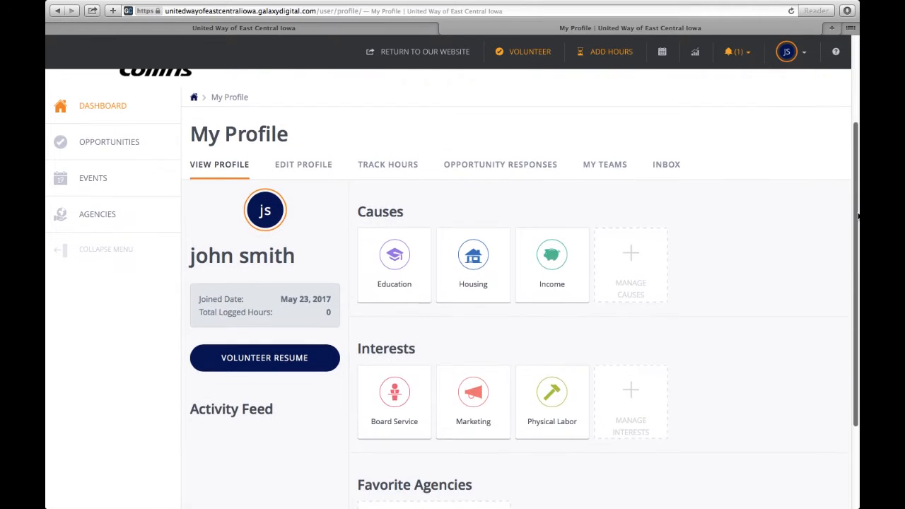
scroll(down, 3)
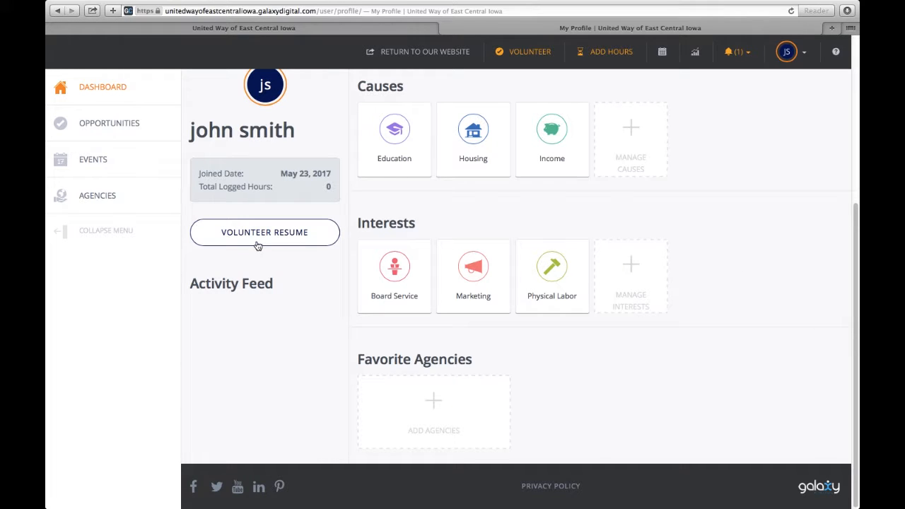
mouse_move(259, 241)
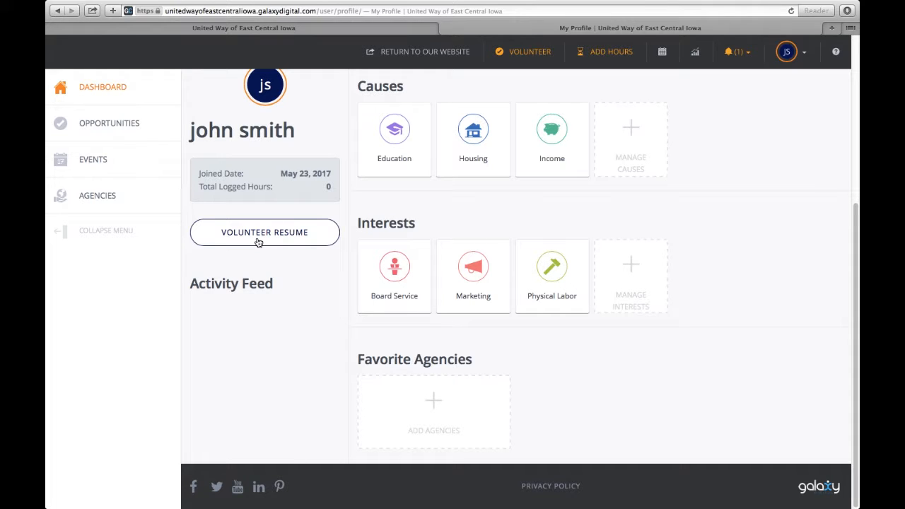
click(264, 232)
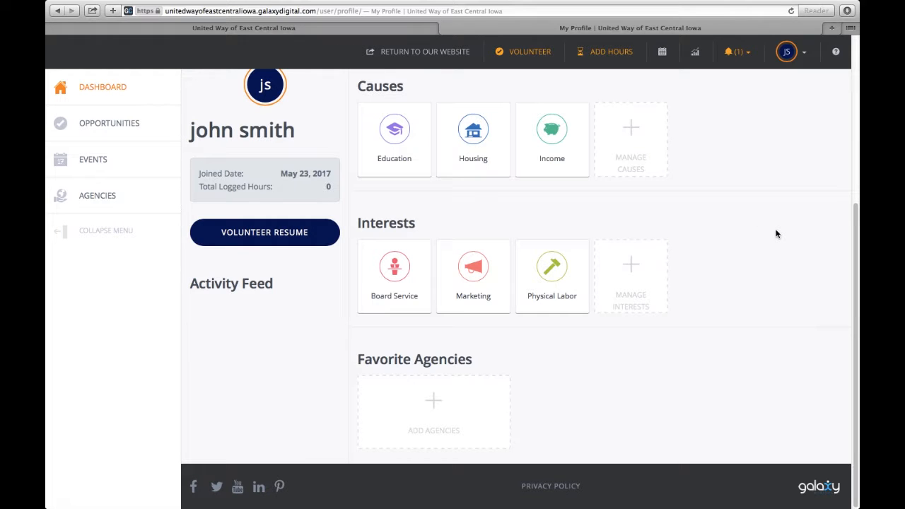
Step: Go to the Opportunities listing and select the Girl Scout Leader opportunity card
click(109, 122)
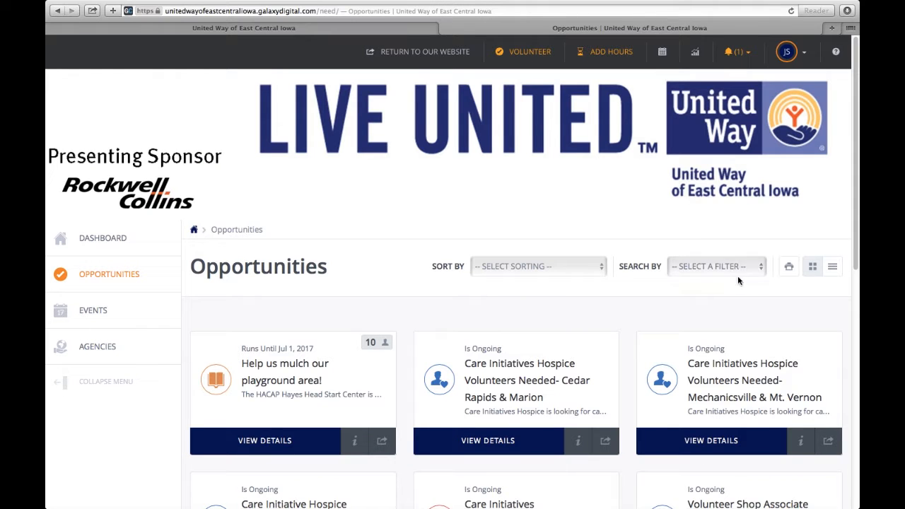
scroll(down, 3)
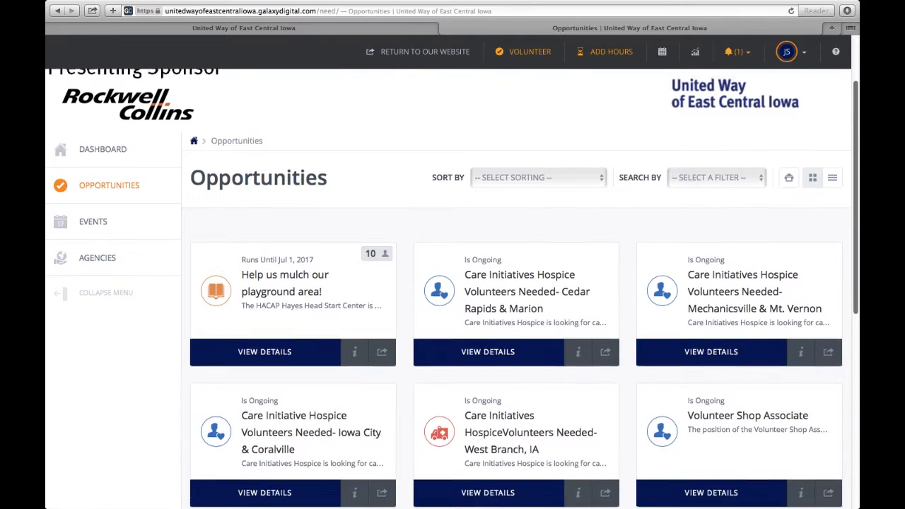
scroll(down, 3)
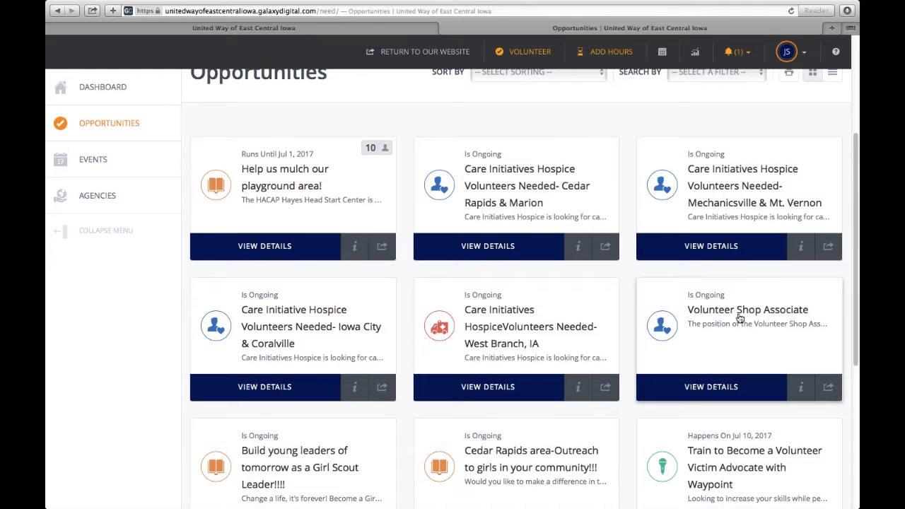
mouse_move(345, 454)
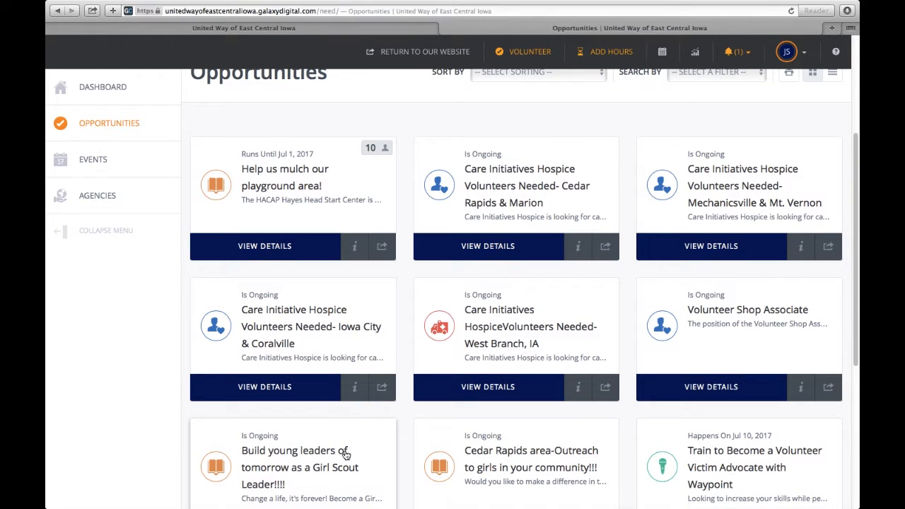
click(297, 458)
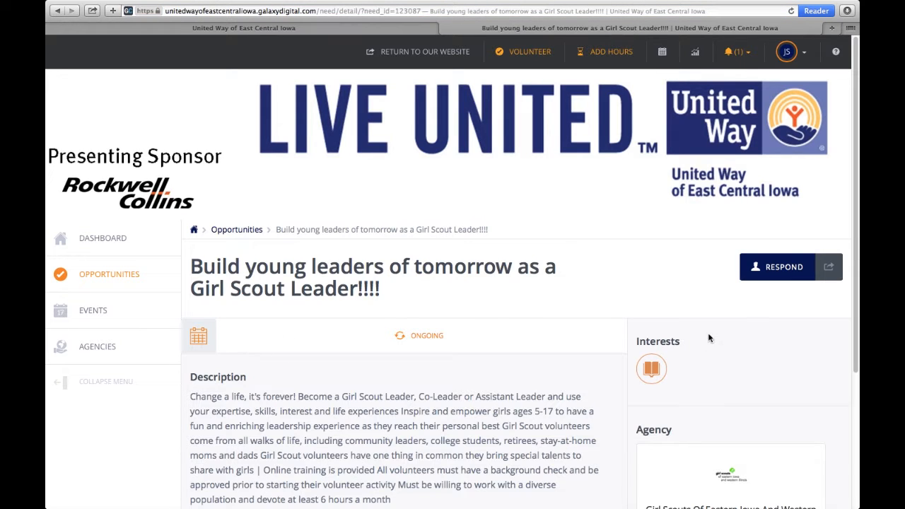
Step: Scroll down the Girl Scout Leader opportunity details toward the Respond button
scroll(down, 3)
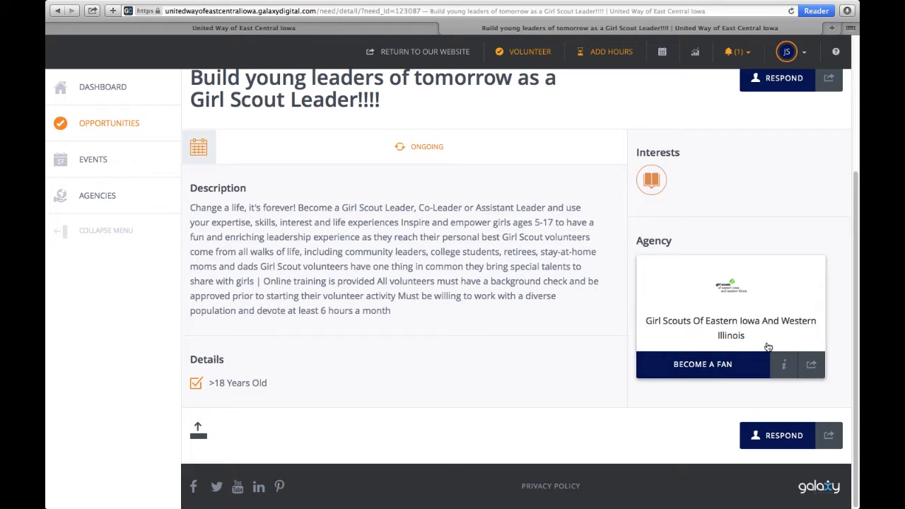
mouse_move(783, 441)
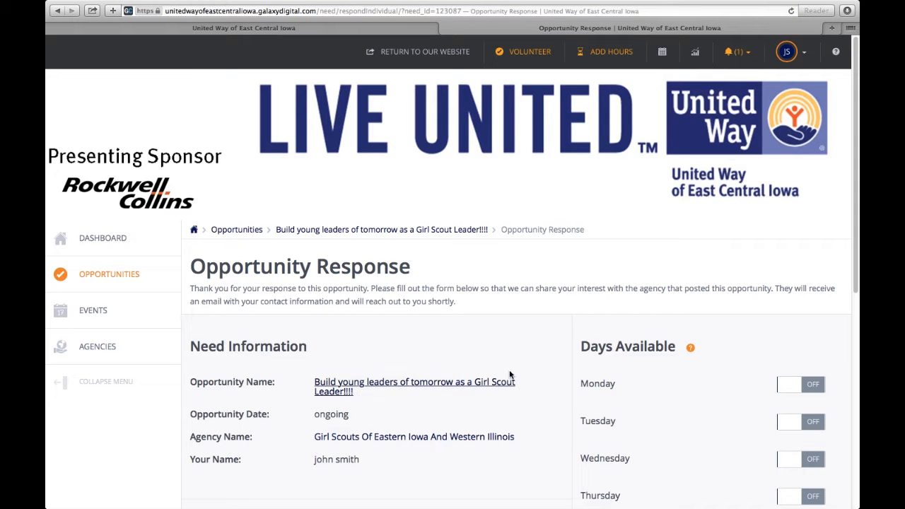
Step: Mark Monday as ON under Days Available and submit the opportunity response
scroll(down, 3)
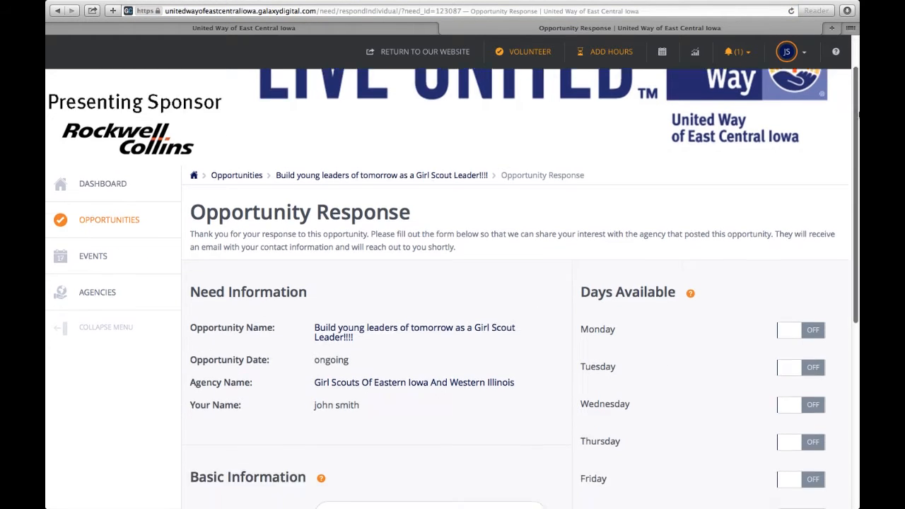
scroll(down, 3)
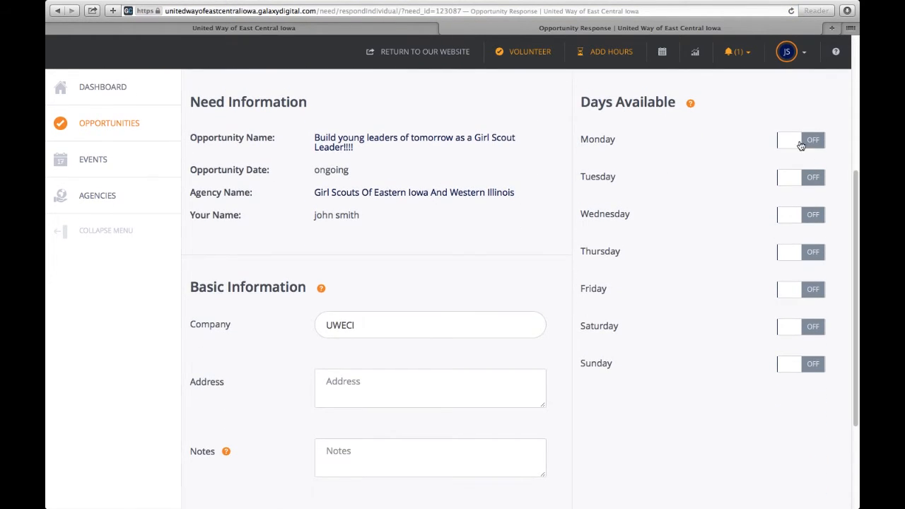
click(801, 140)
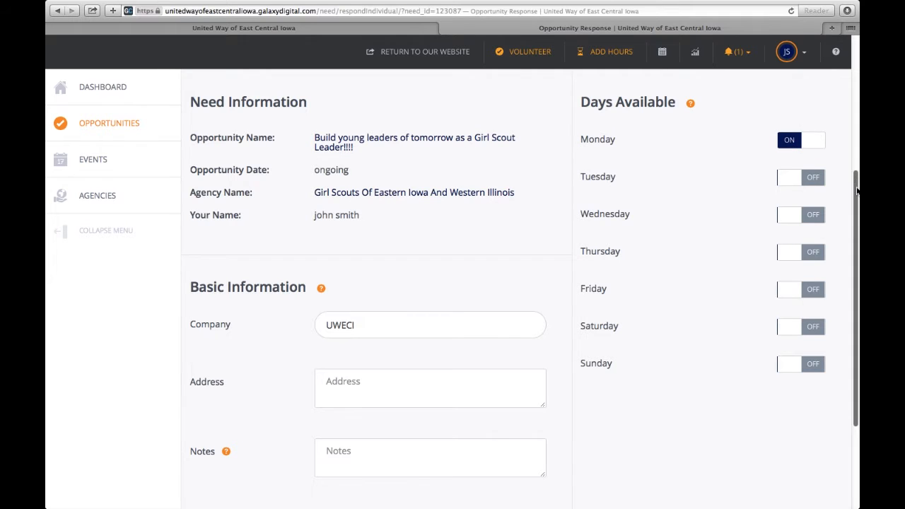
scroll(down, 3)
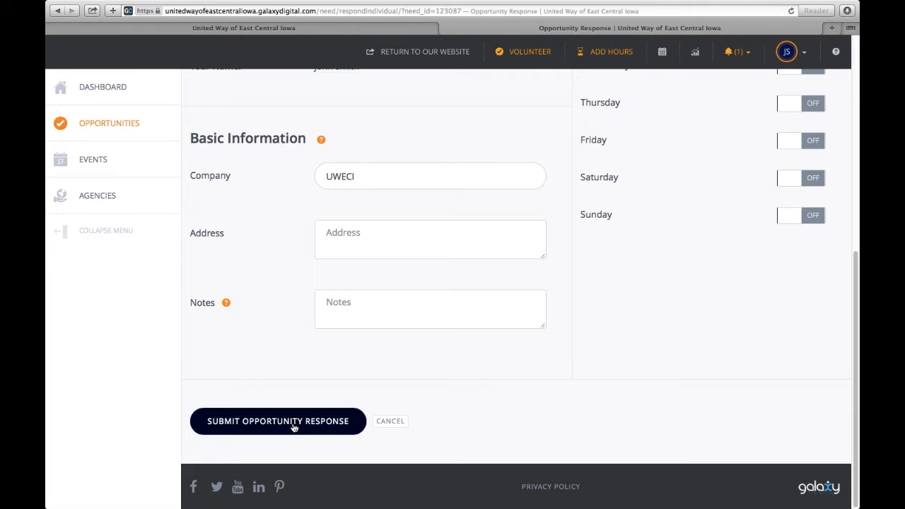
click(277, 421)
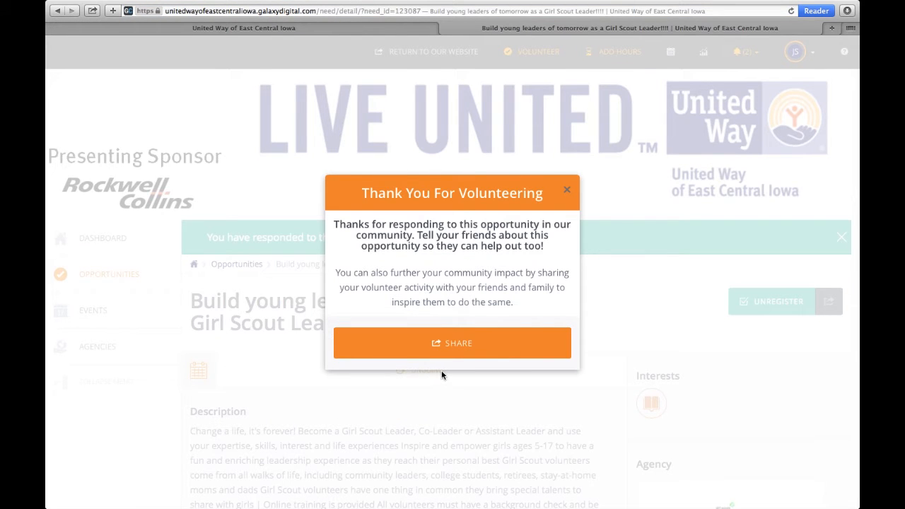
mouse_move(455, 374)
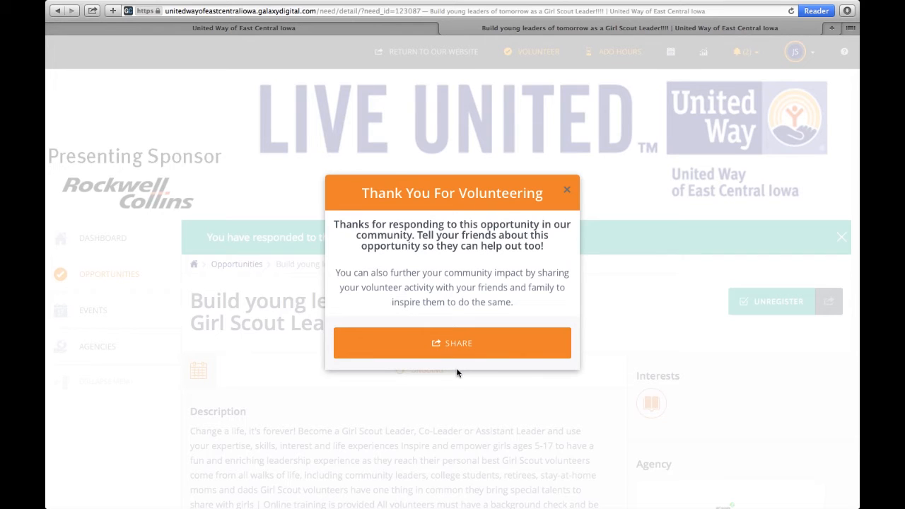